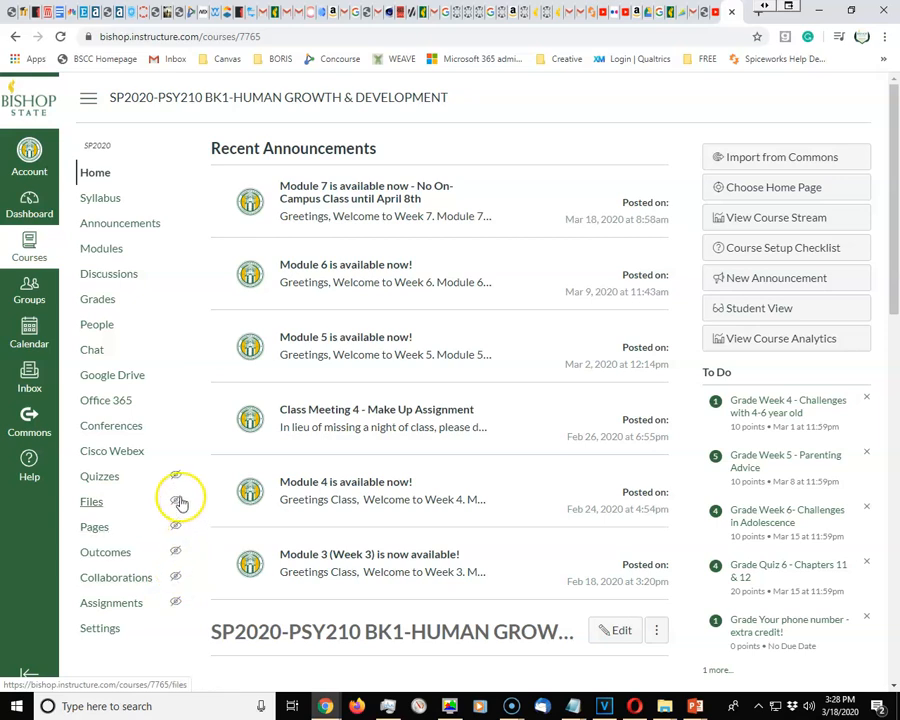
mouse_move(180, 480)
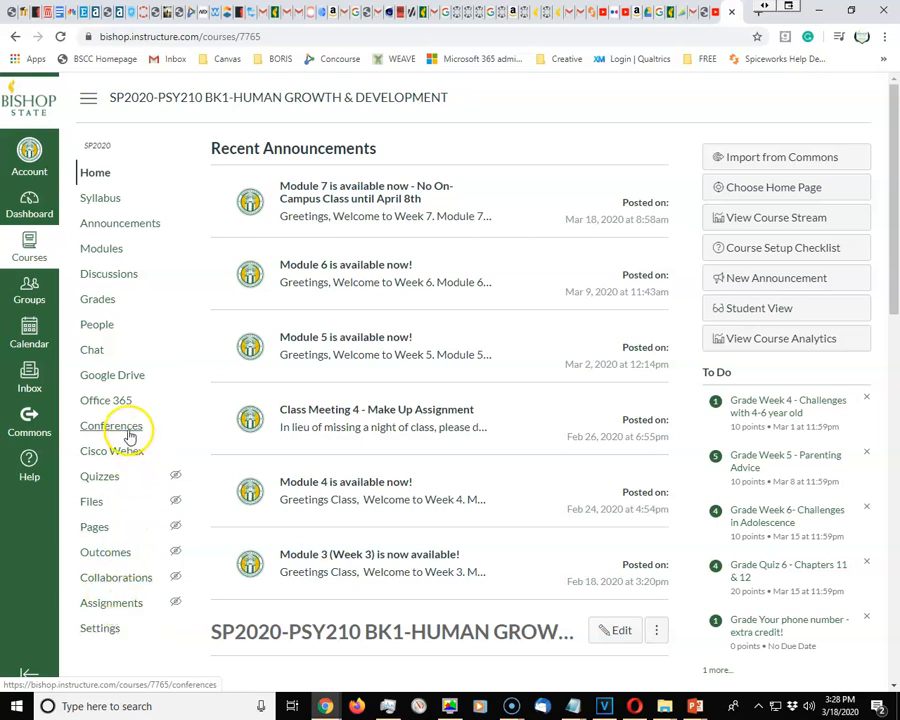
mouse_move(112, 426)
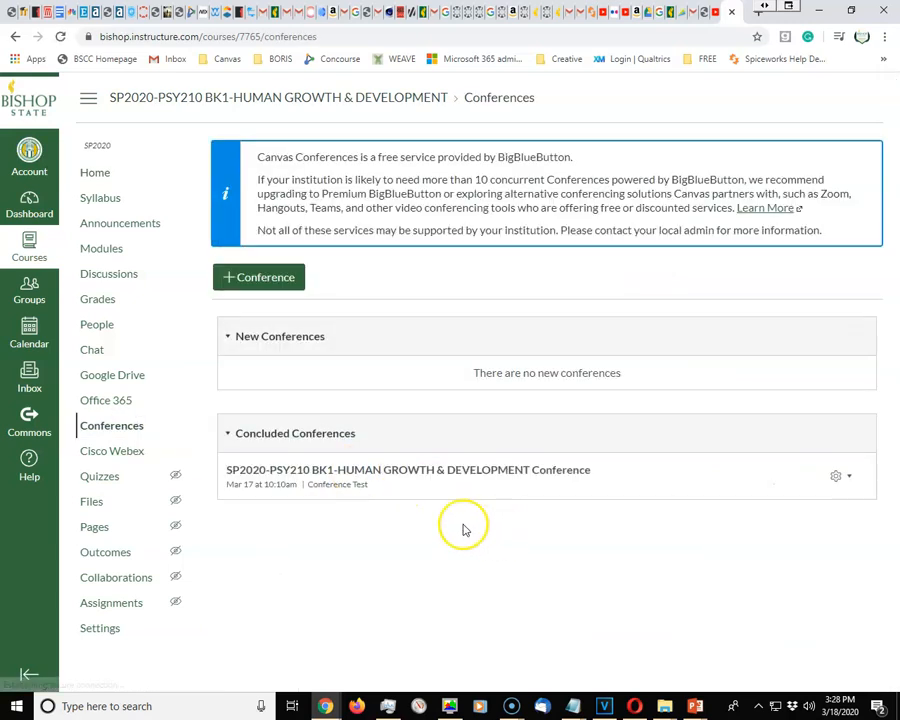
mouse_move(540, 176)
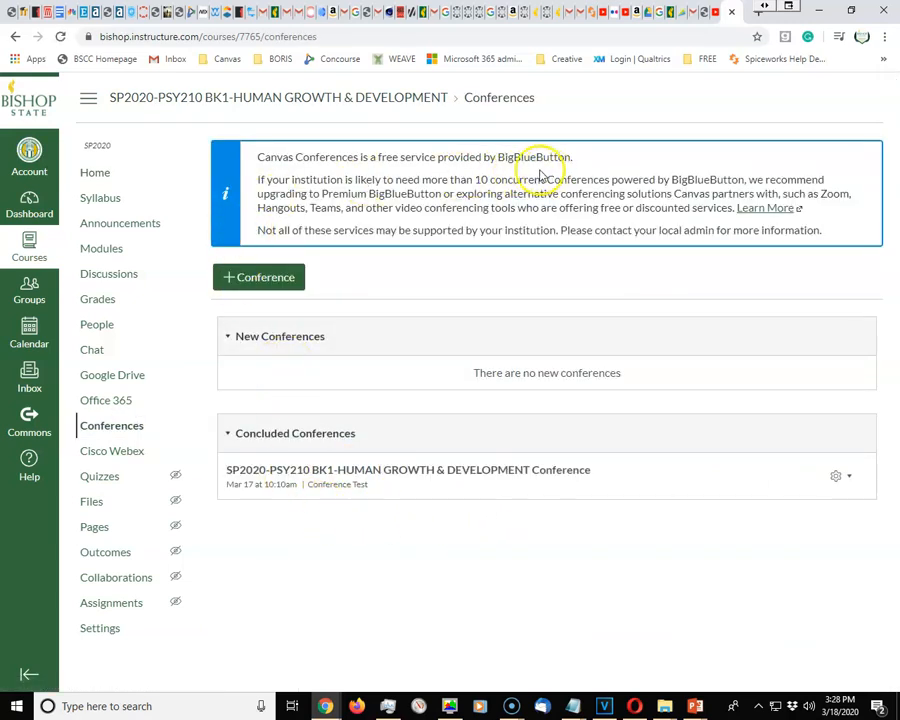
mouse_move(418, 212)
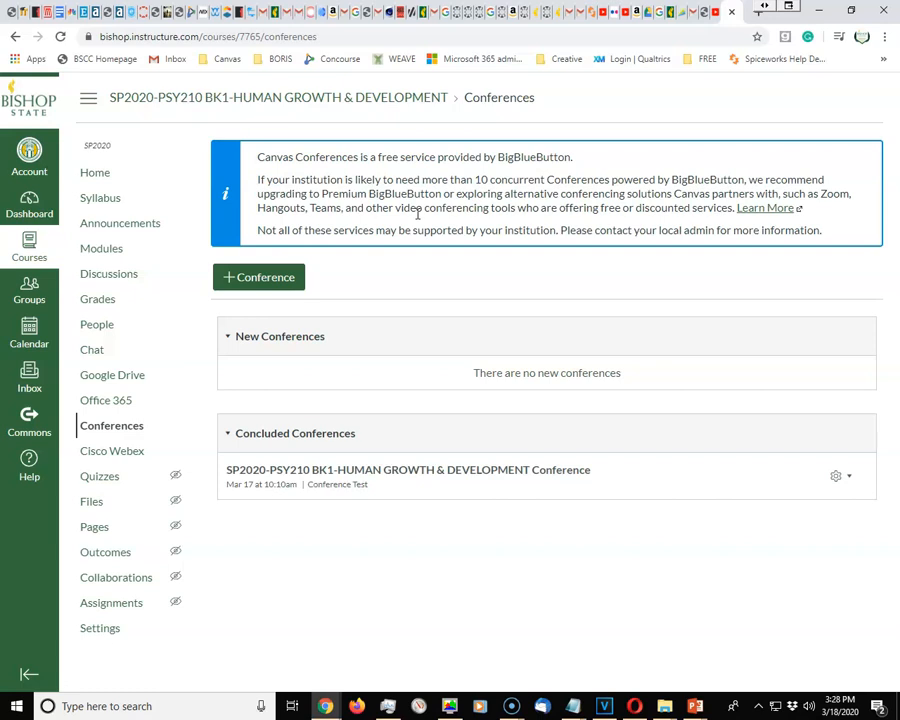
mouse_move(264, 276)
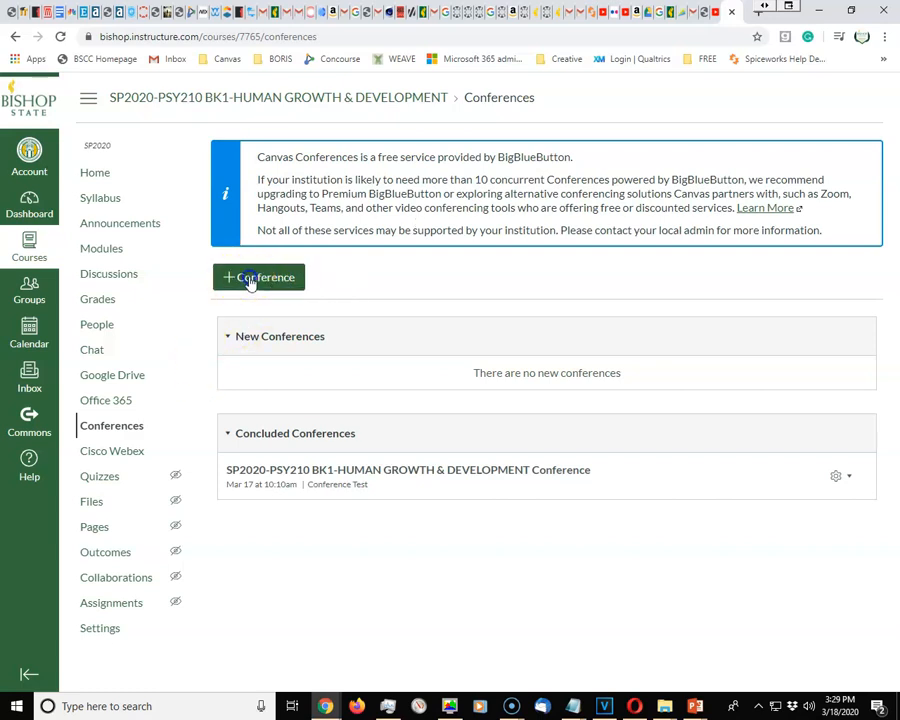
- Start a new conference and name it '031820 Class Meeting'
left_click(258, 276)
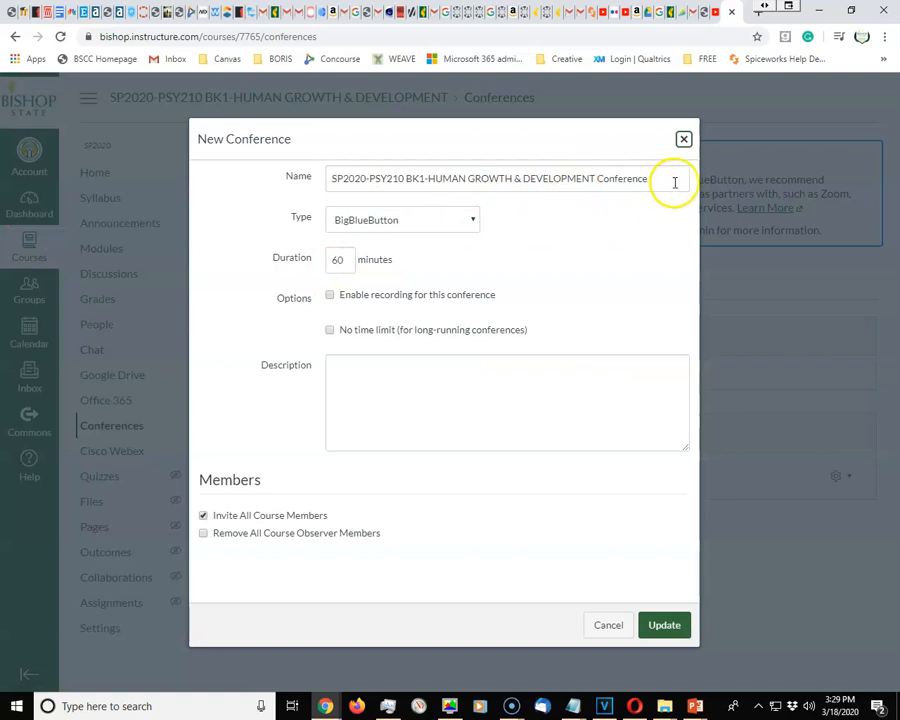
triple_click(490, 178)
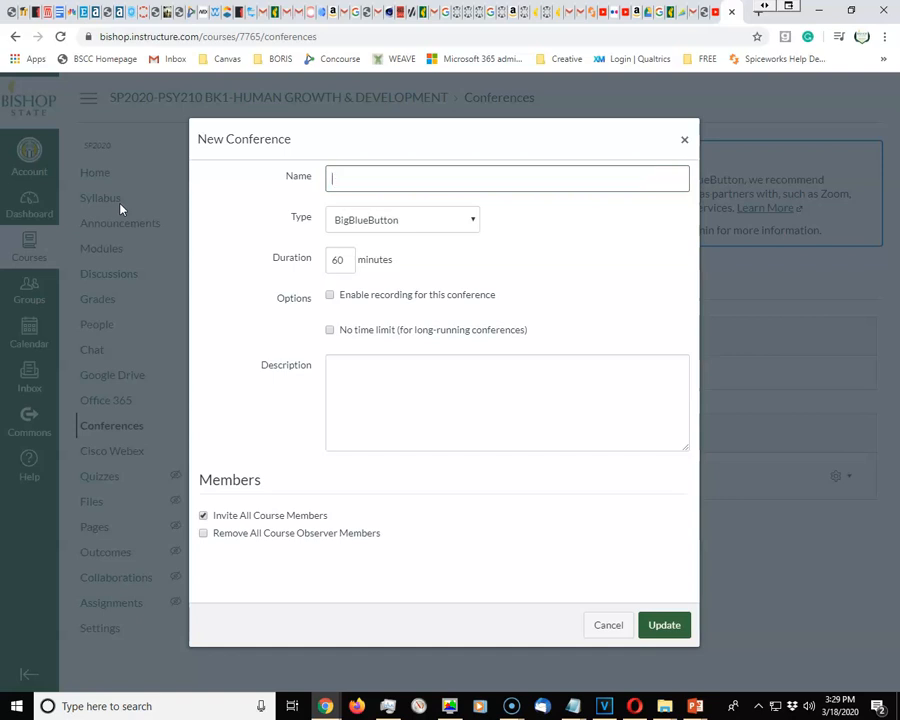
type("031820")
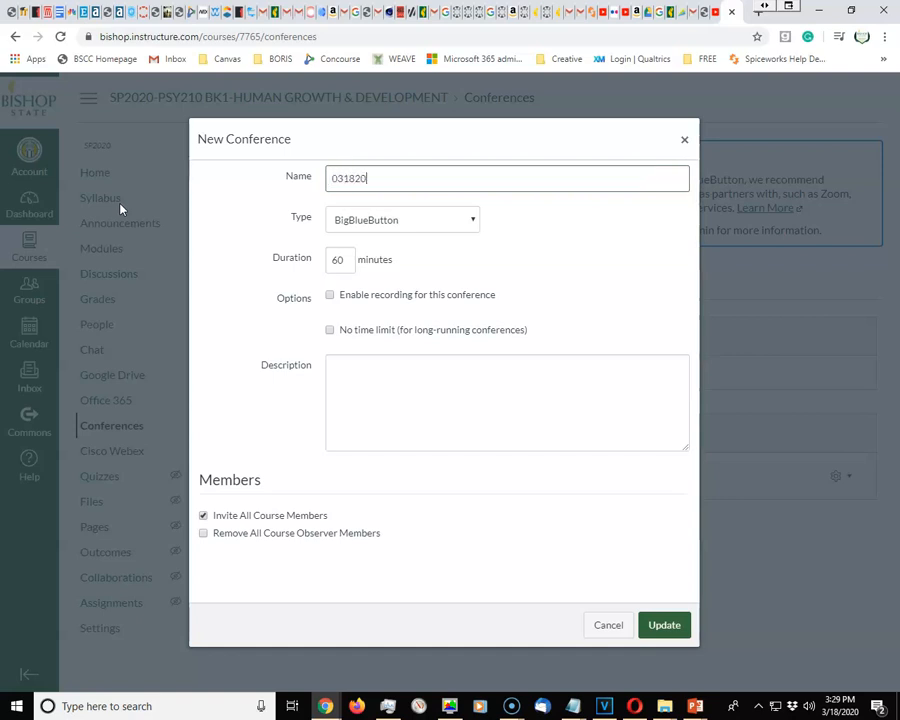
type("Class")
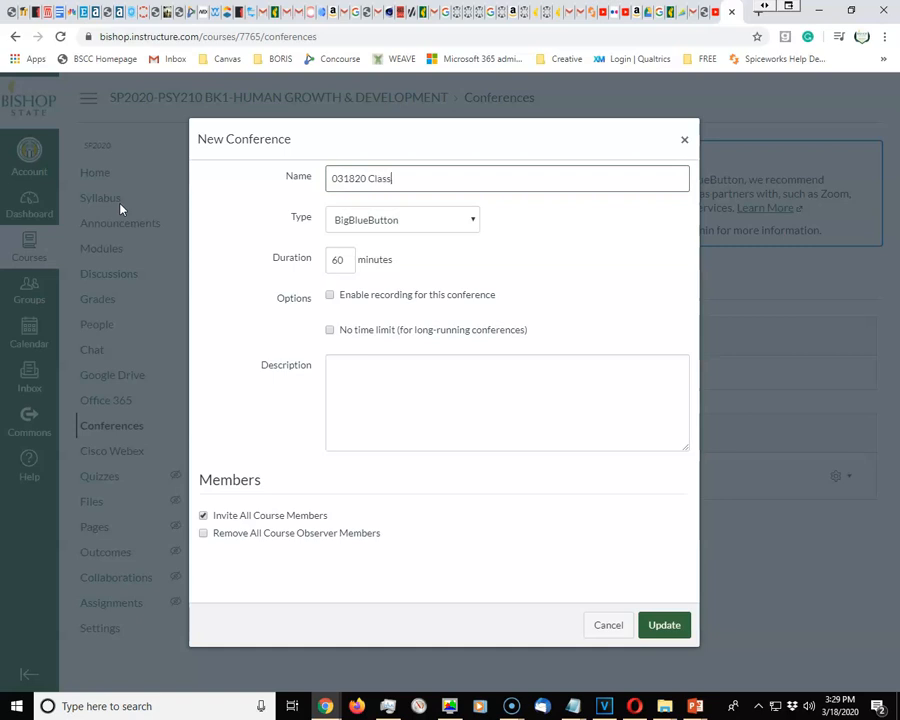
type("Meeting")
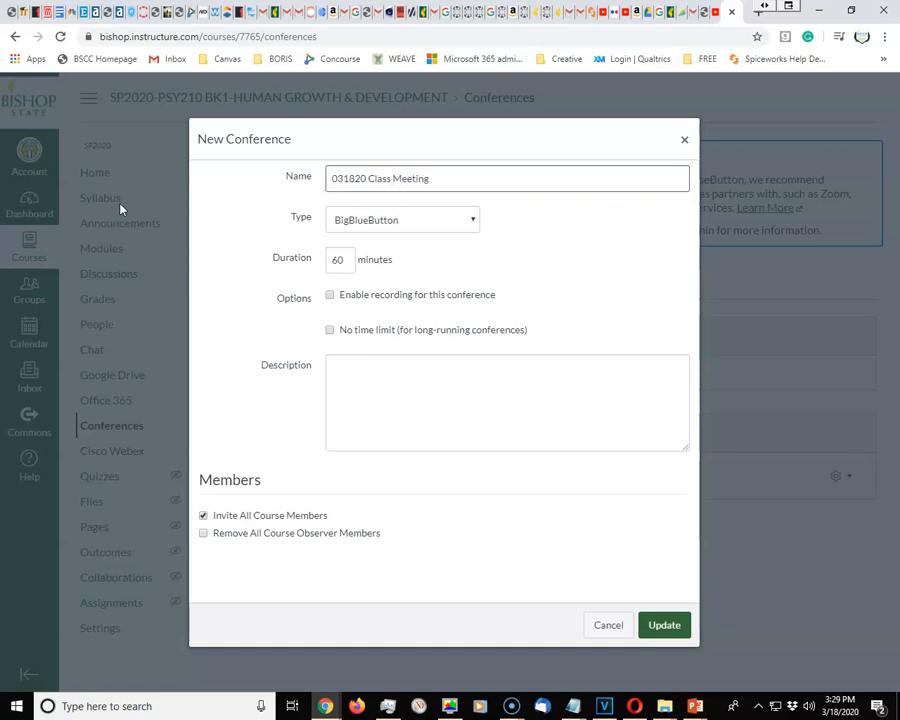
mouse_move(388, 308)
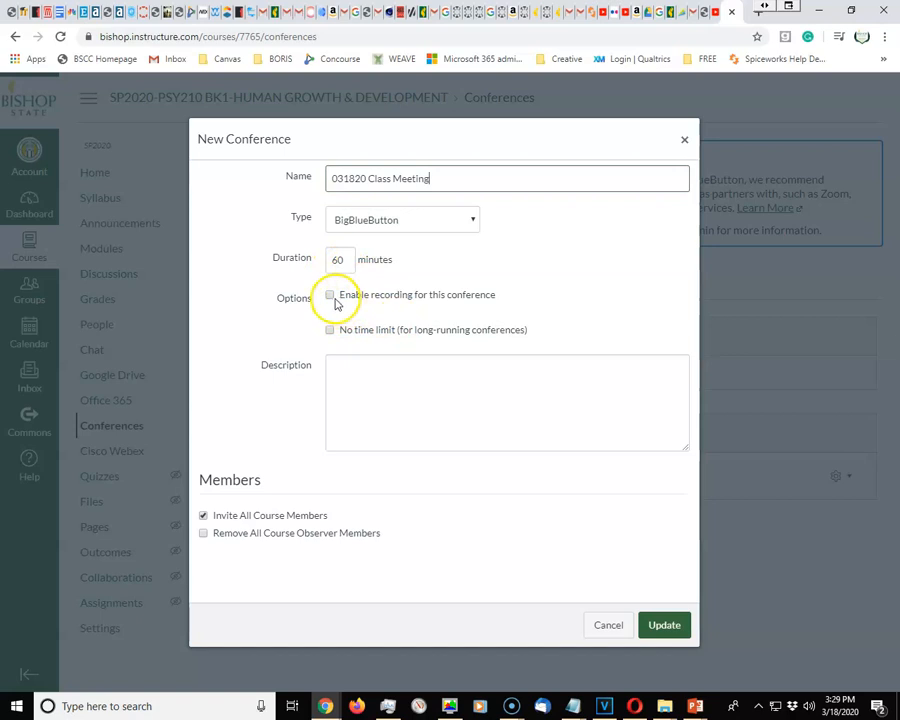
- Enable recording and enter the description 'Class Meeting'
left_click(330, 294)
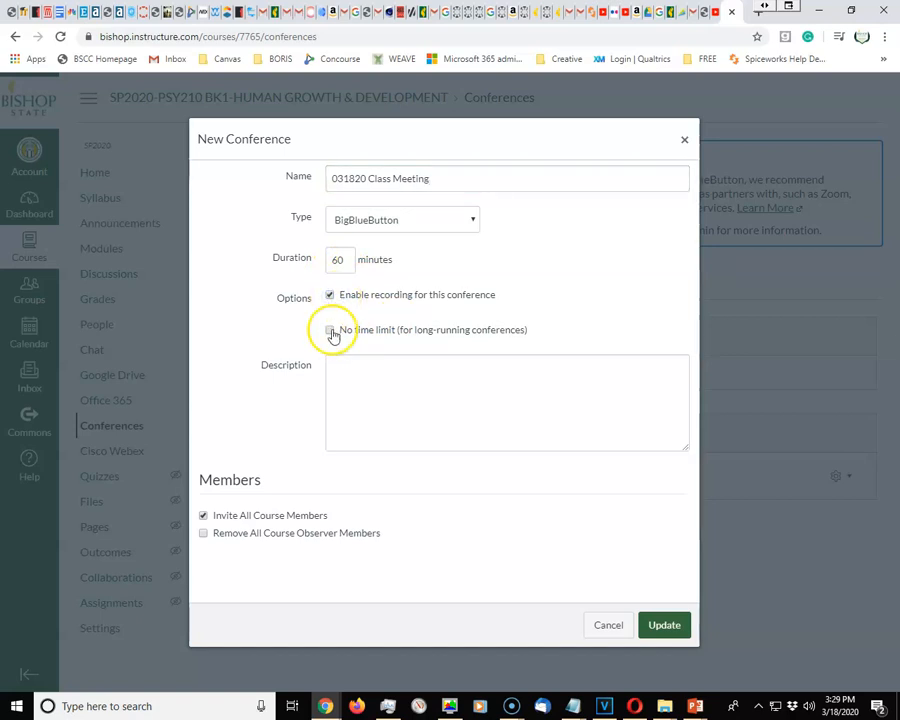
left_click(330, 330)
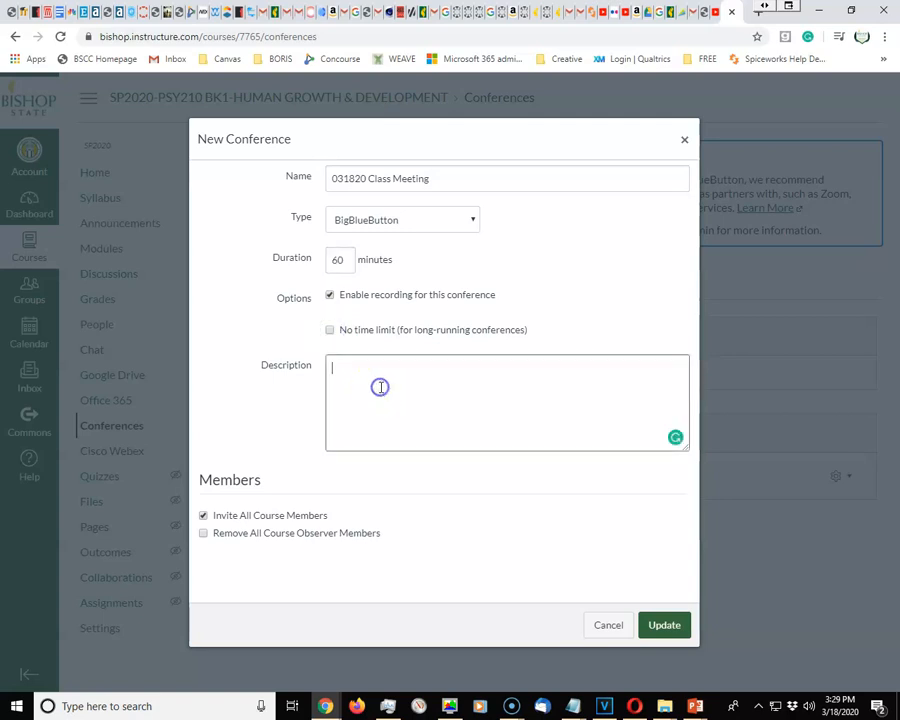
type("Class")
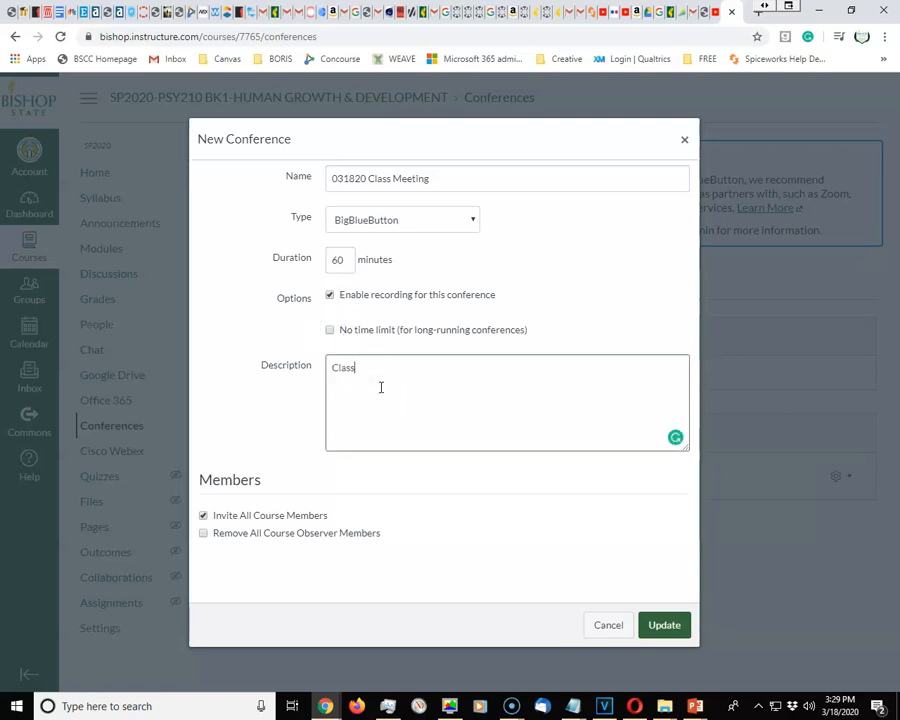
type("Meeting")
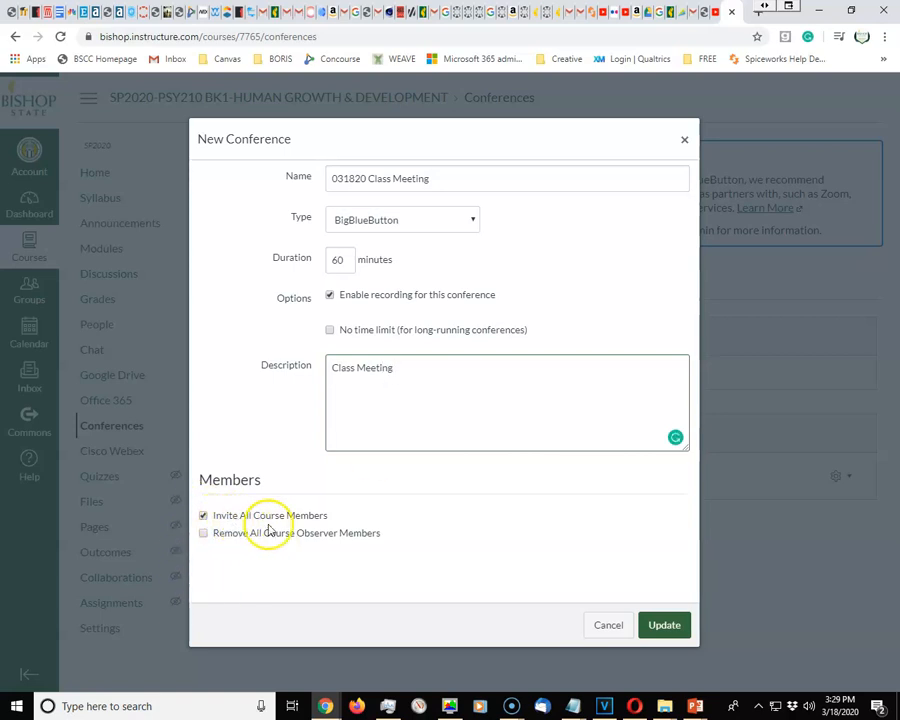
mouse_move(220, 564)
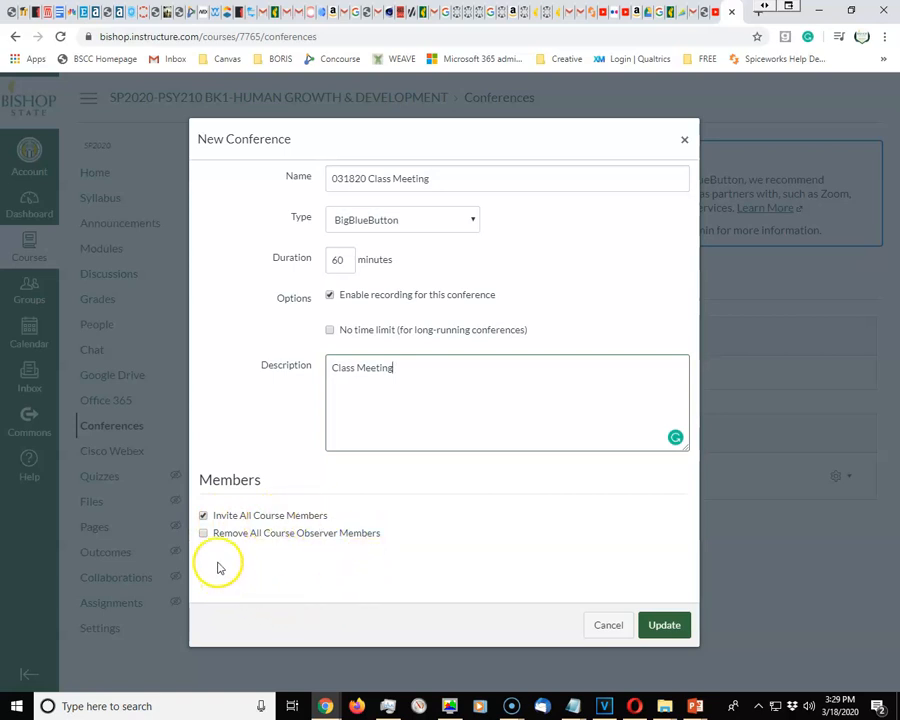
mouse_move(344, 548)
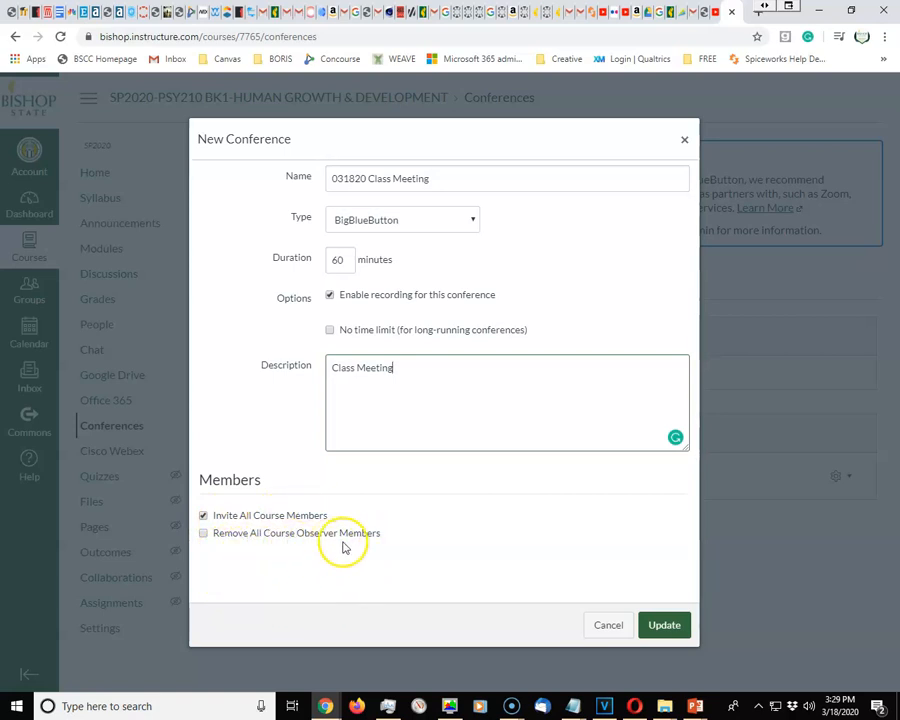
mouse_move(418, 558)
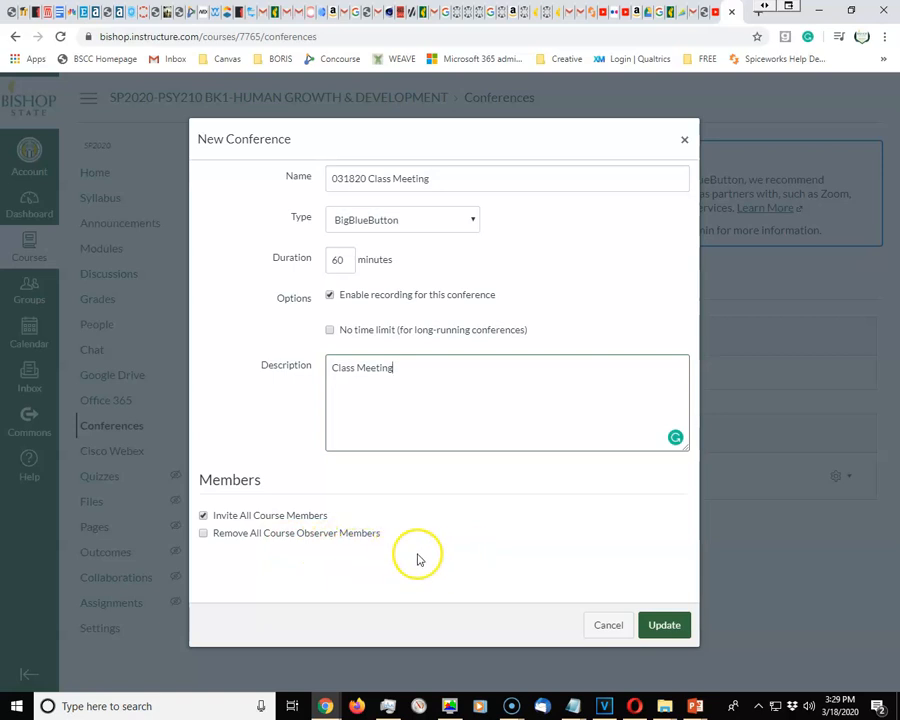
mouse_move(360, 570)
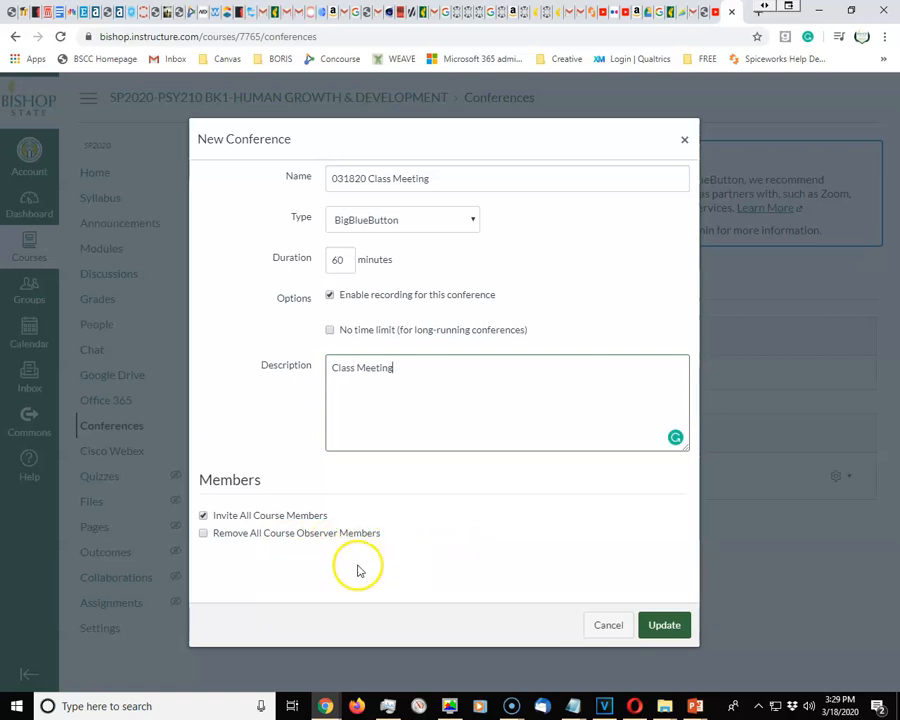
mouse_move(644, 610)
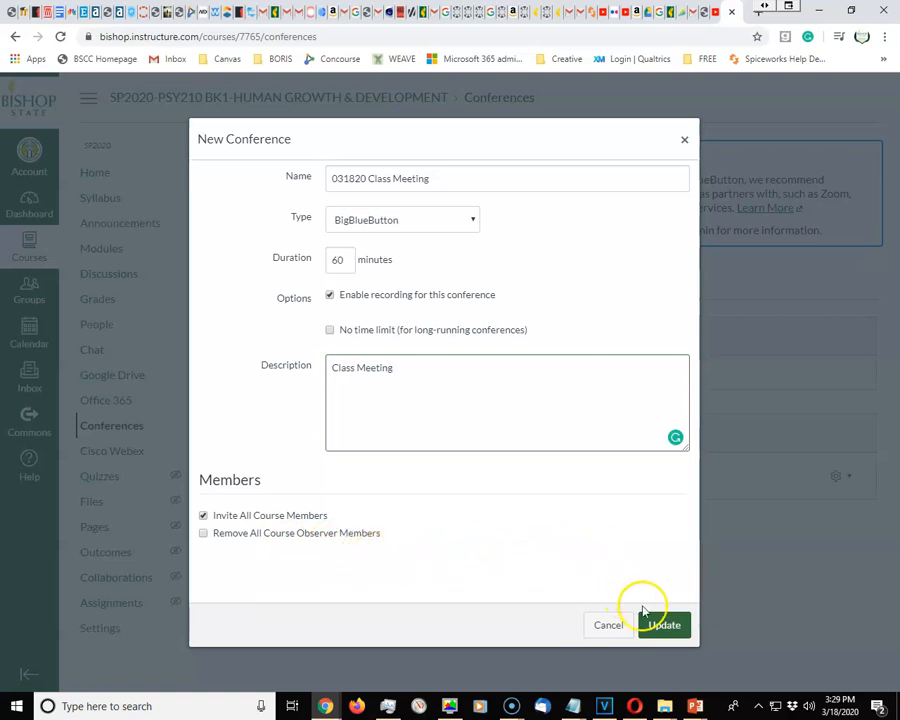
left_click(664, 624)
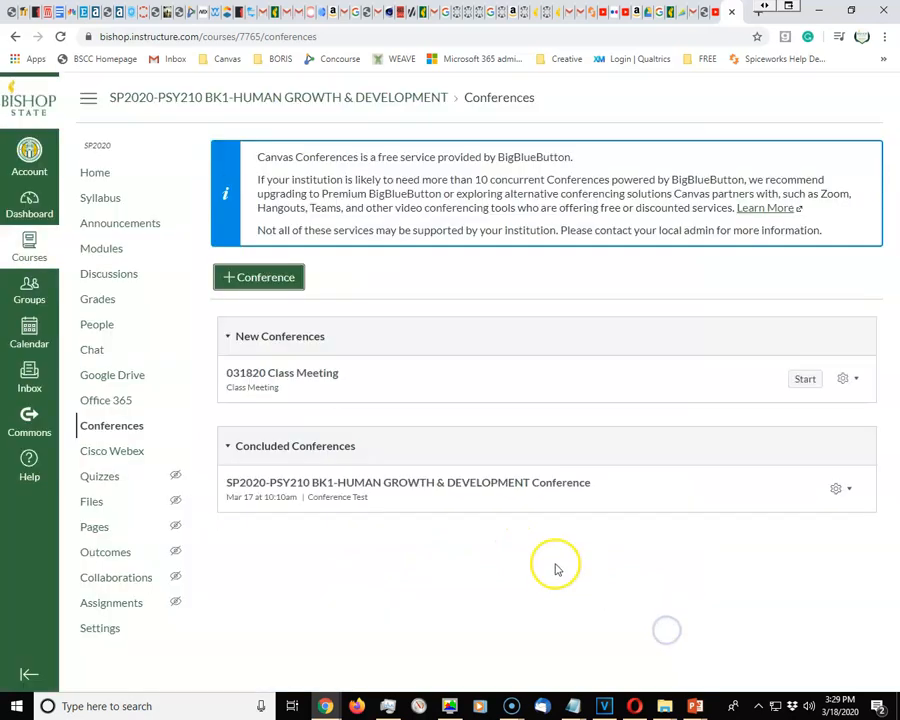
mouse_move(292, 390)
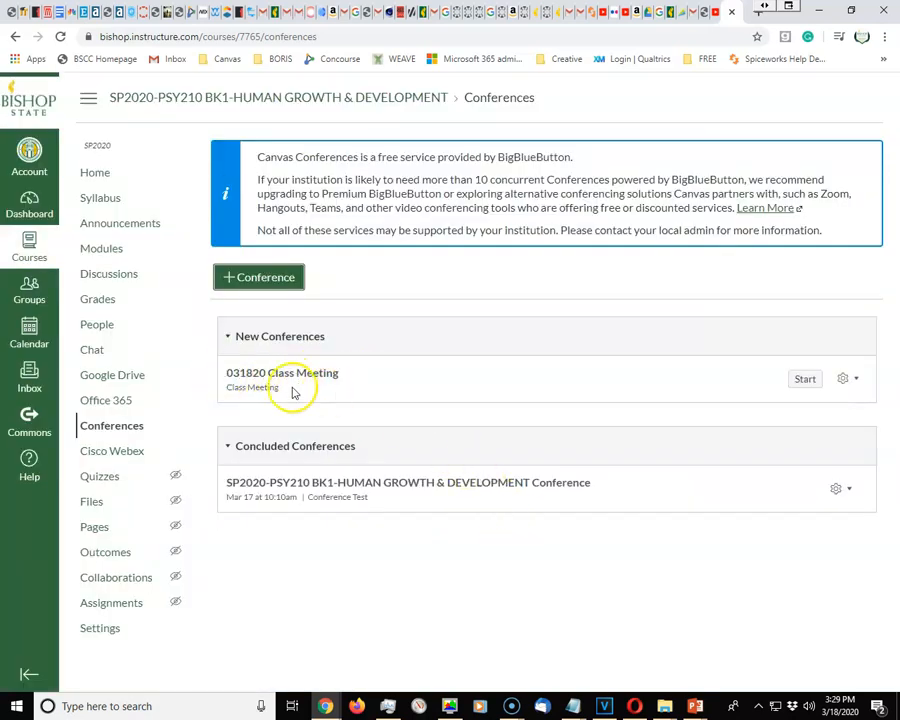
mouse_move(352, 392)
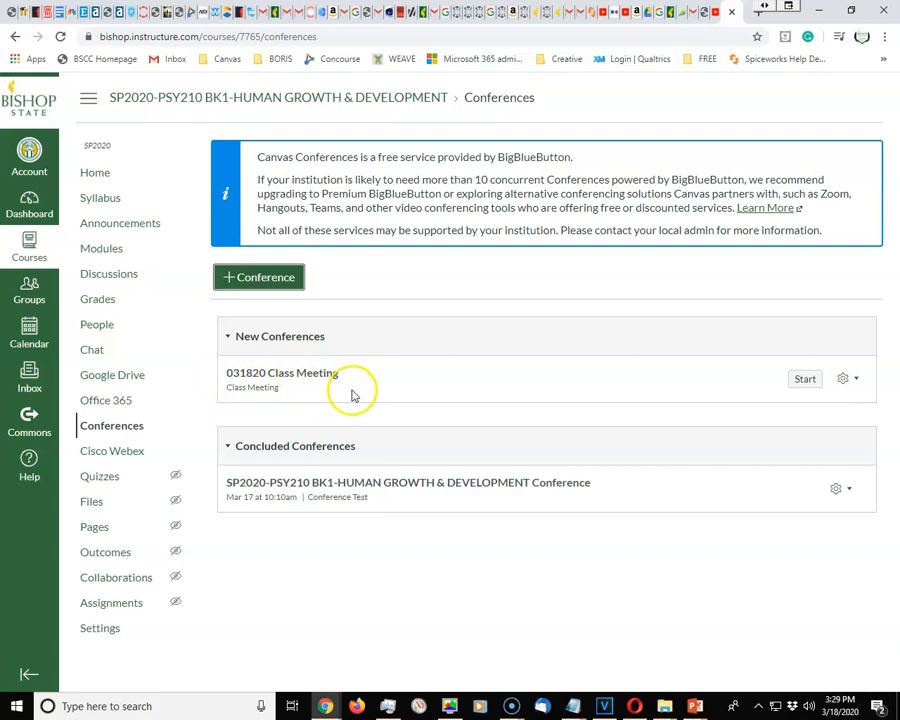
mouse_move(670, 392)
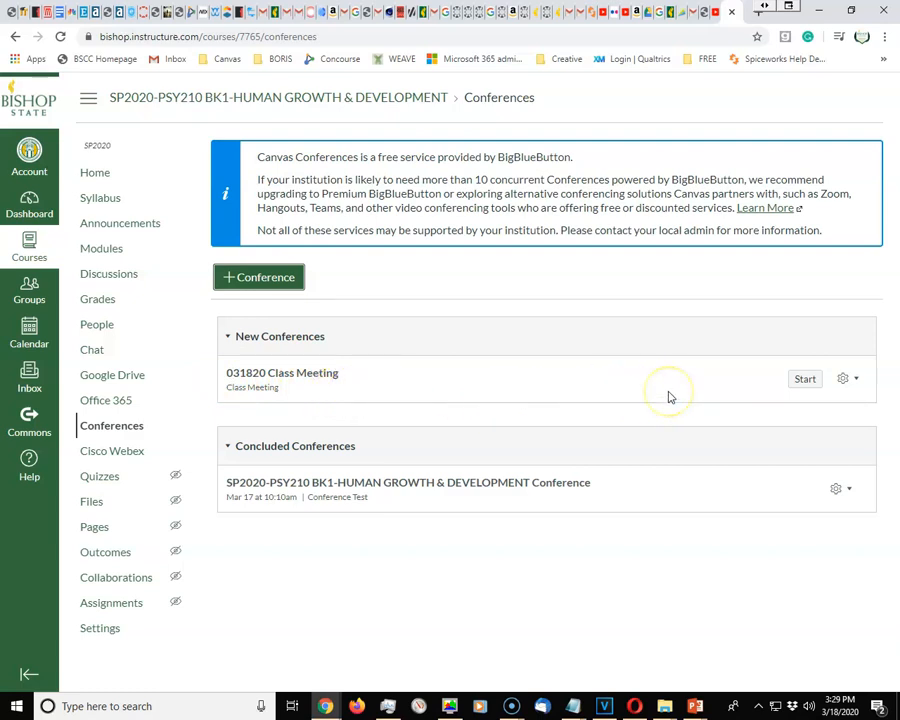
mouse_move(686, 374)
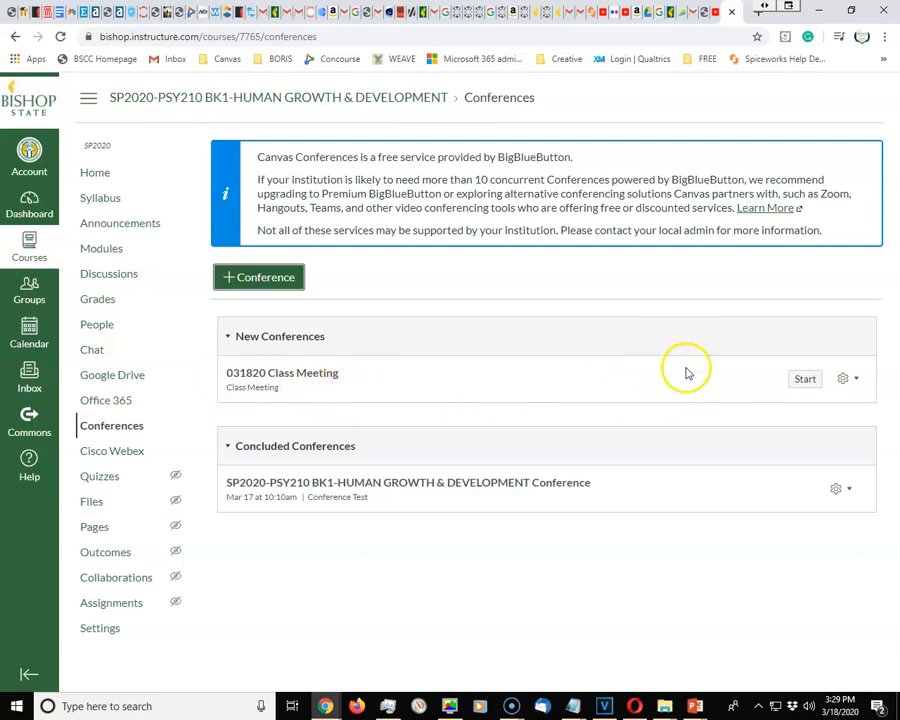
mouse_move(804, 378)
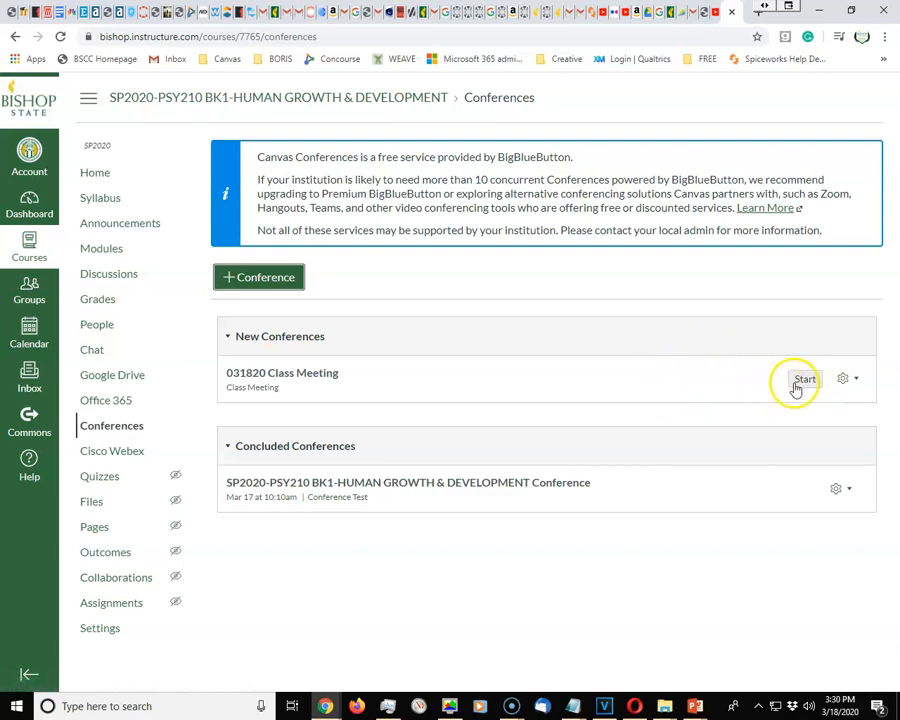
mouse_move(760, 404)
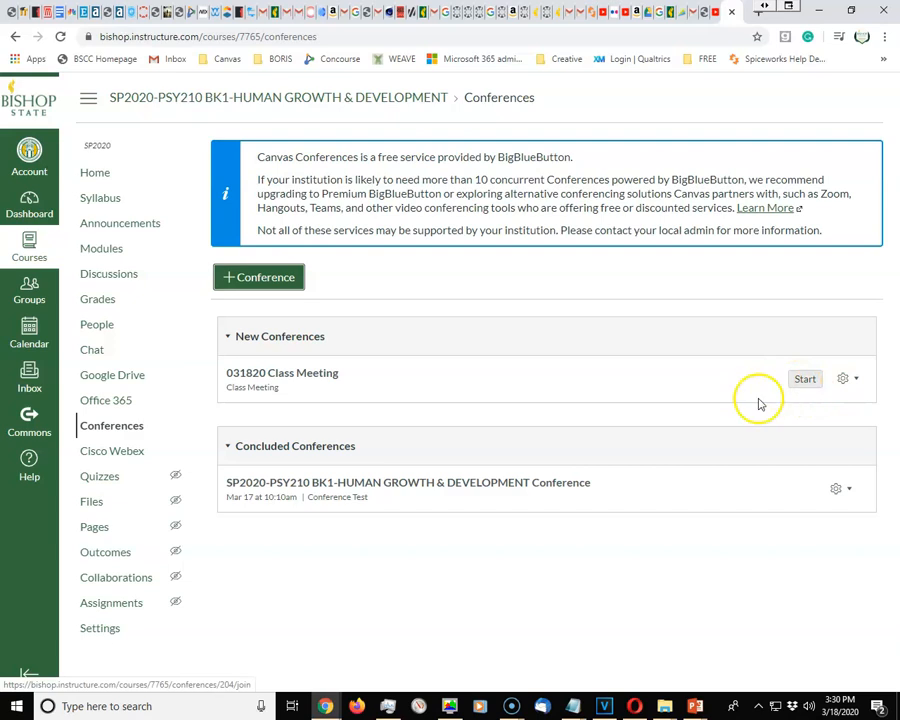
mouse_move(460, 370)
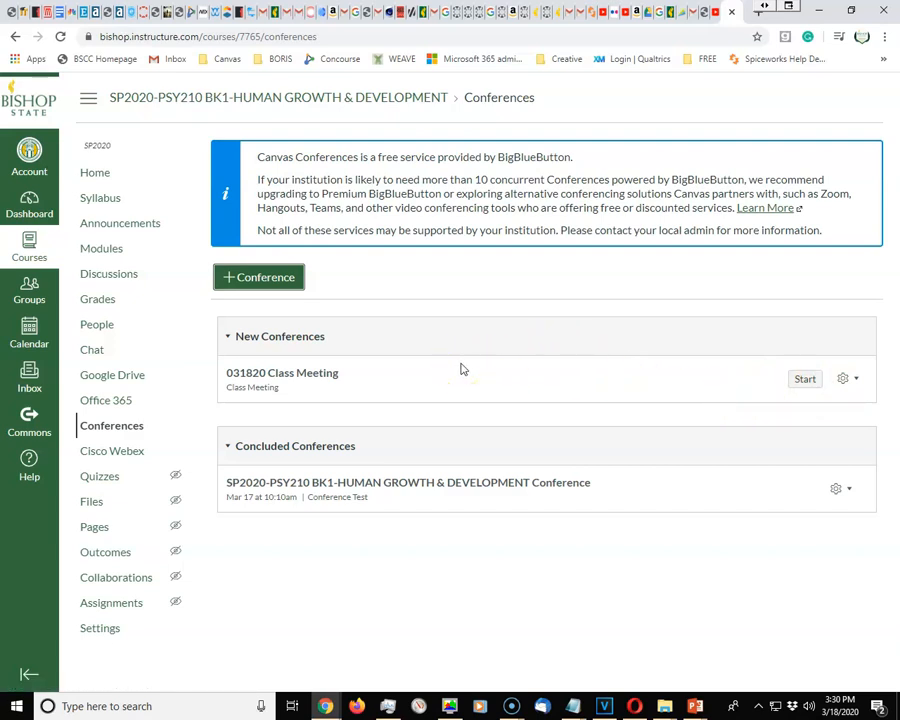
mouse_move(444, 374)
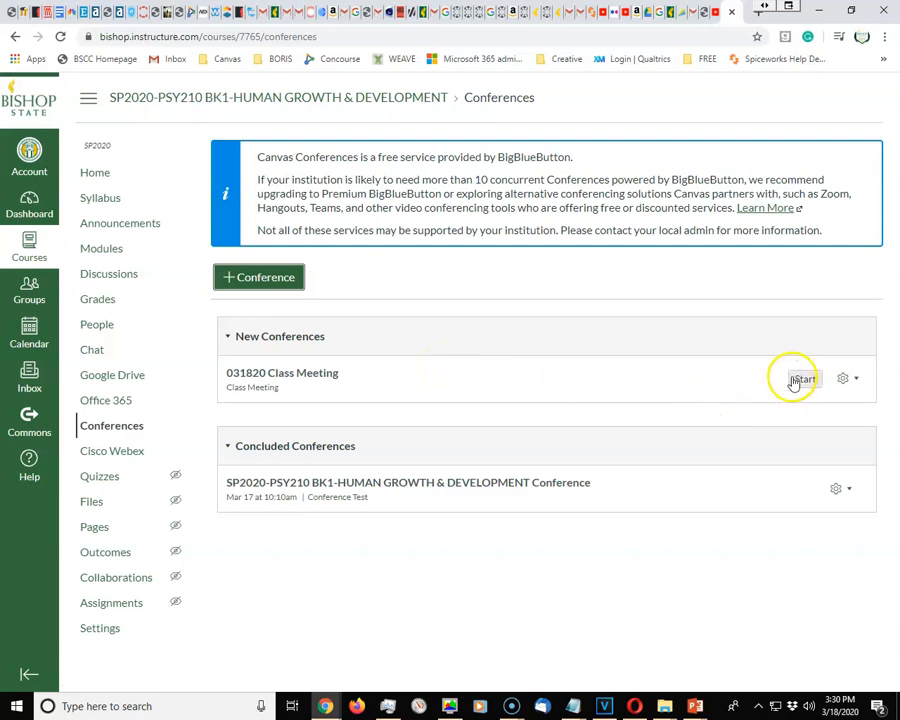
mouse_move(804, 380)
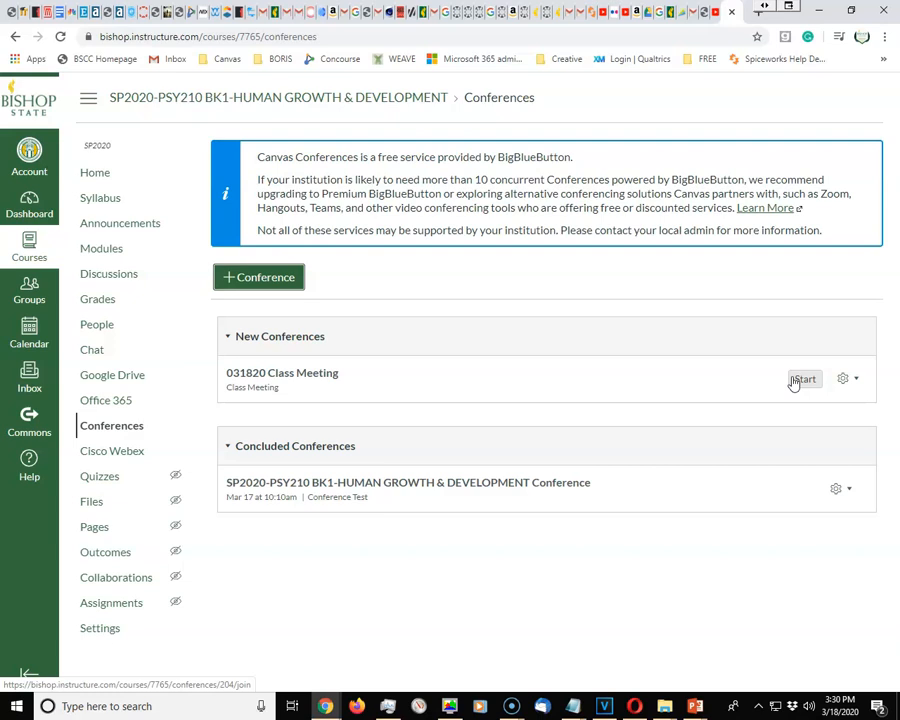
mouse_move(600, 390)
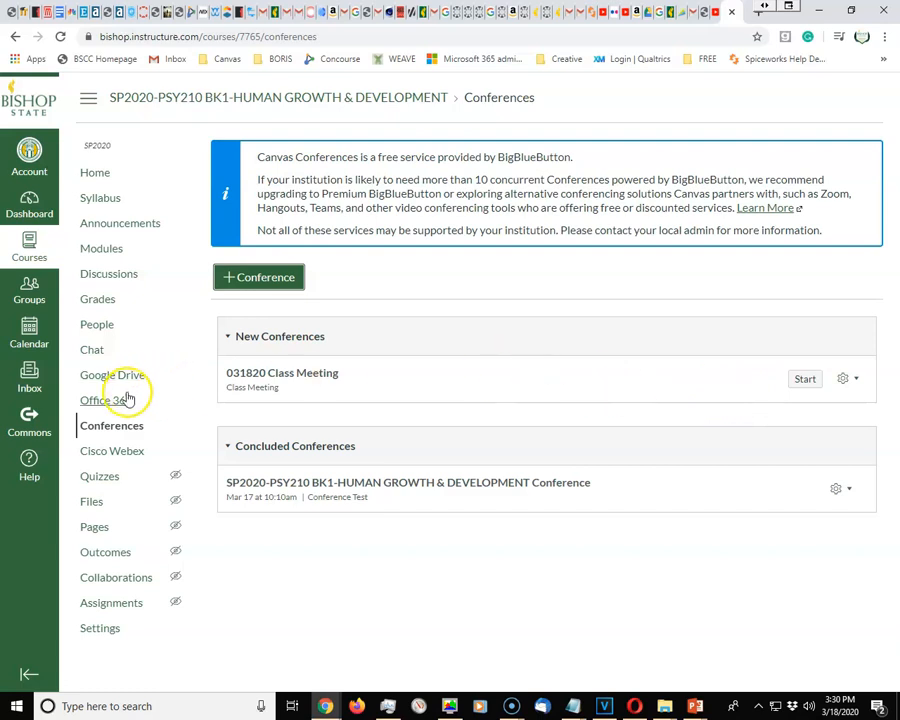
mouse_move(268, 400)
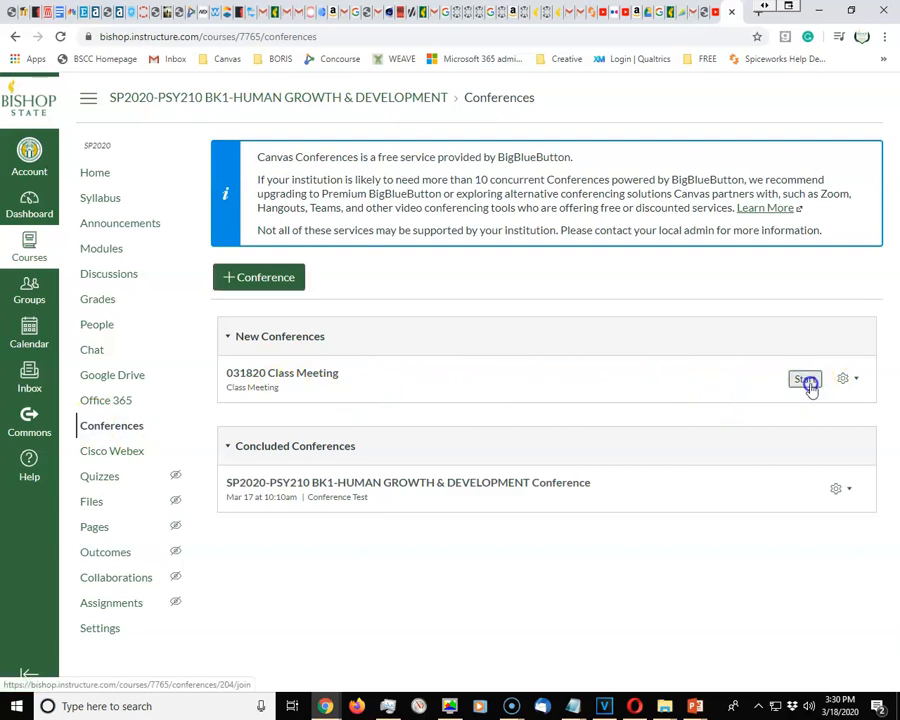
- Start the 031820 Class Meeting and dismiss the audio-join prompt without joining audio
left_click(804, 380)
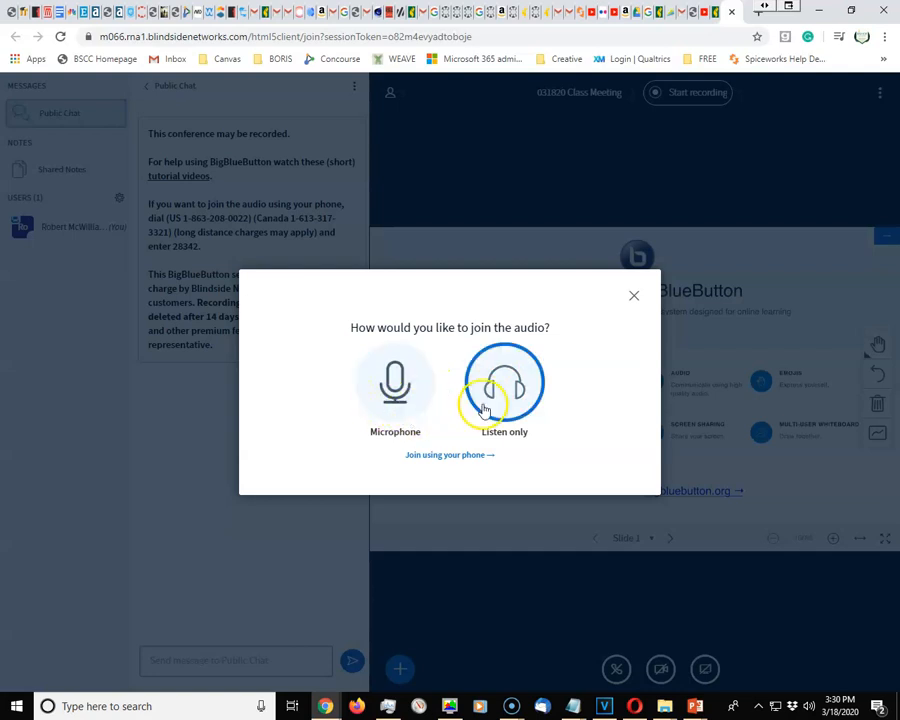
mouse_move(458, 464)
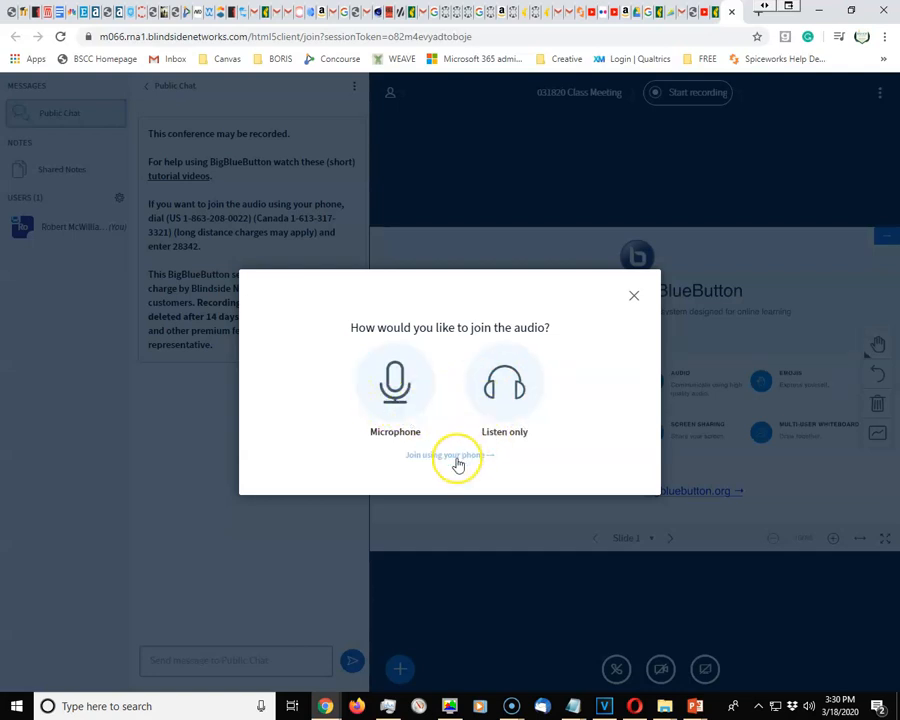
mouse_move(458, 464)
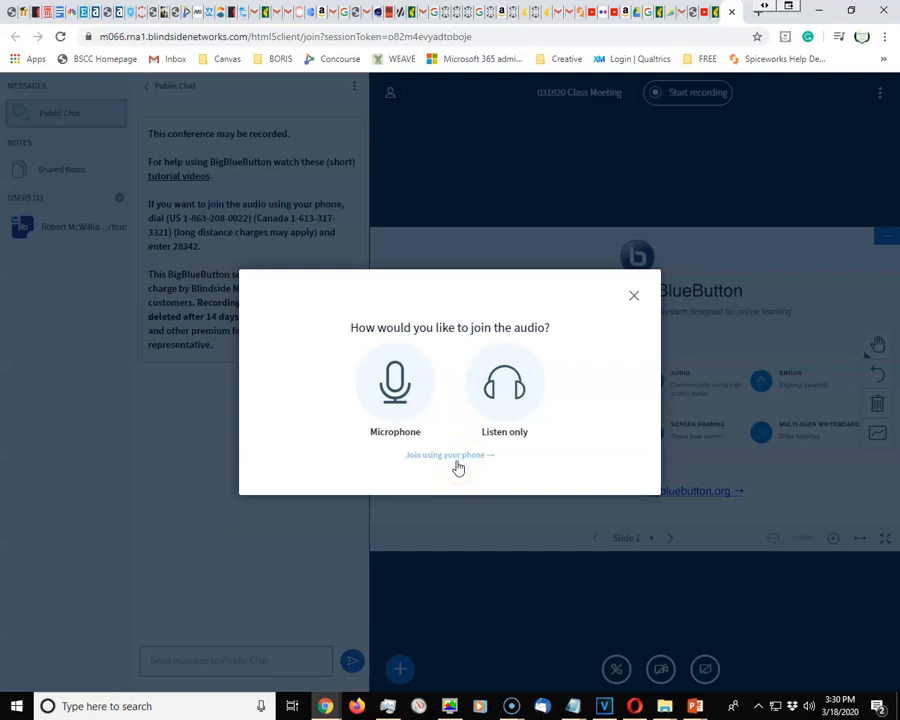
left_click(632, 296)
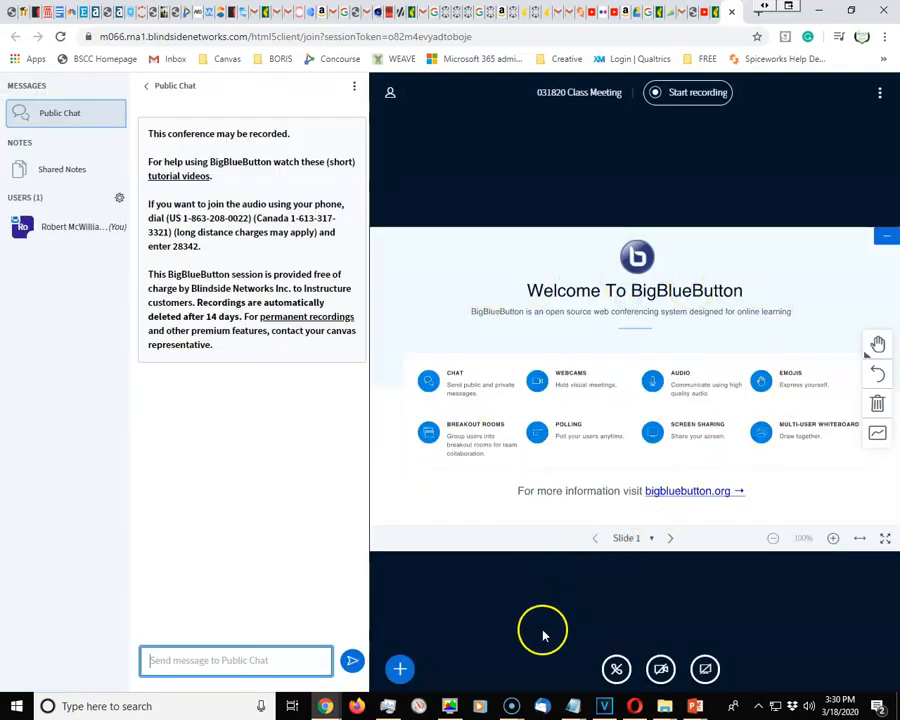
mouse_move(624, 340)
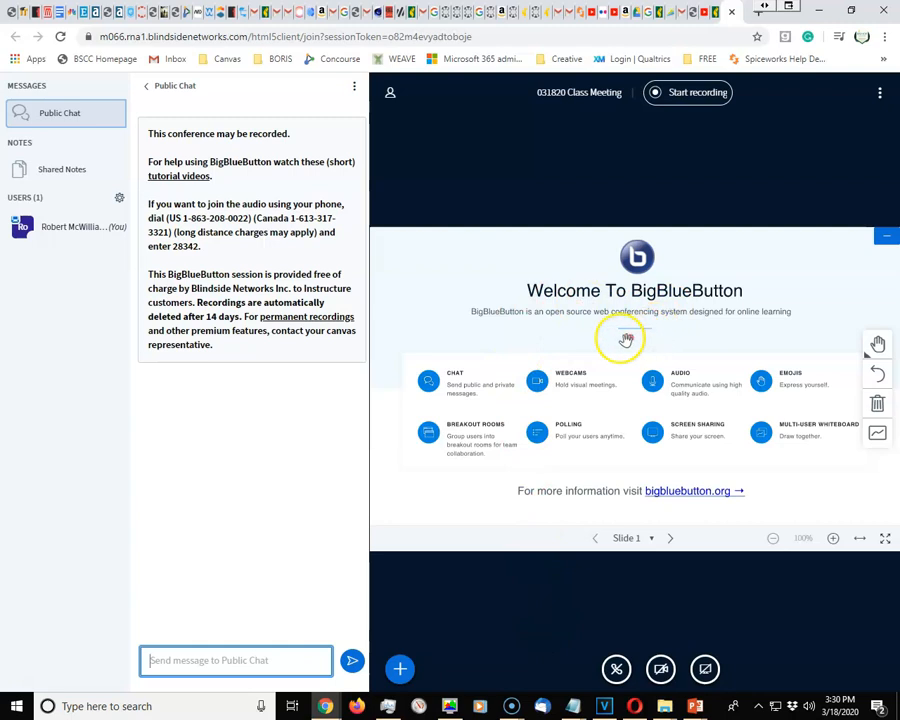
mouse_move(700, 388)
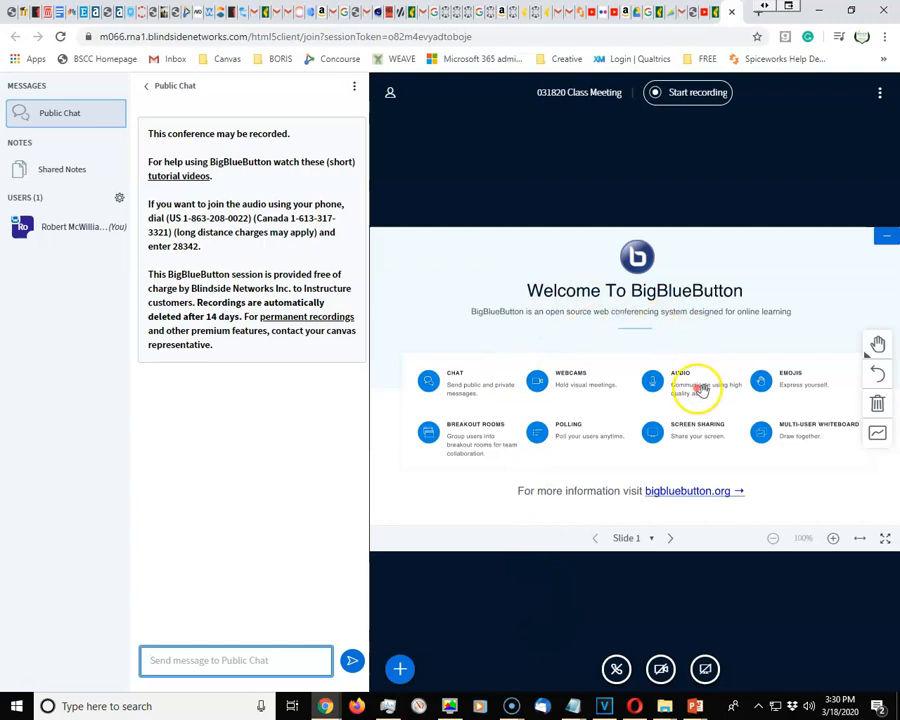
mouse_move(668, 538)
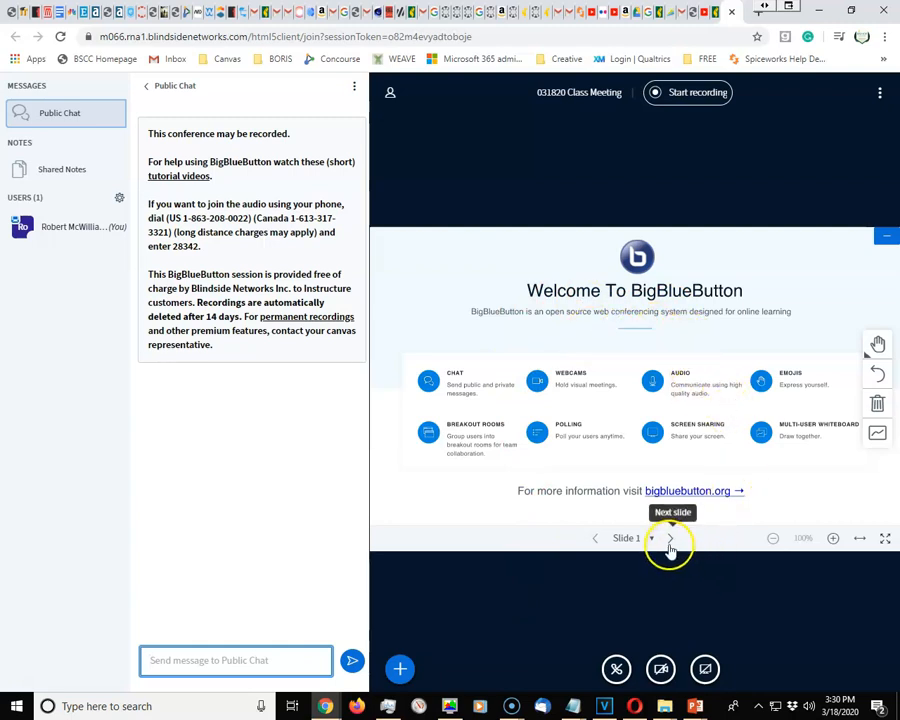
mouse_move(660, 668)
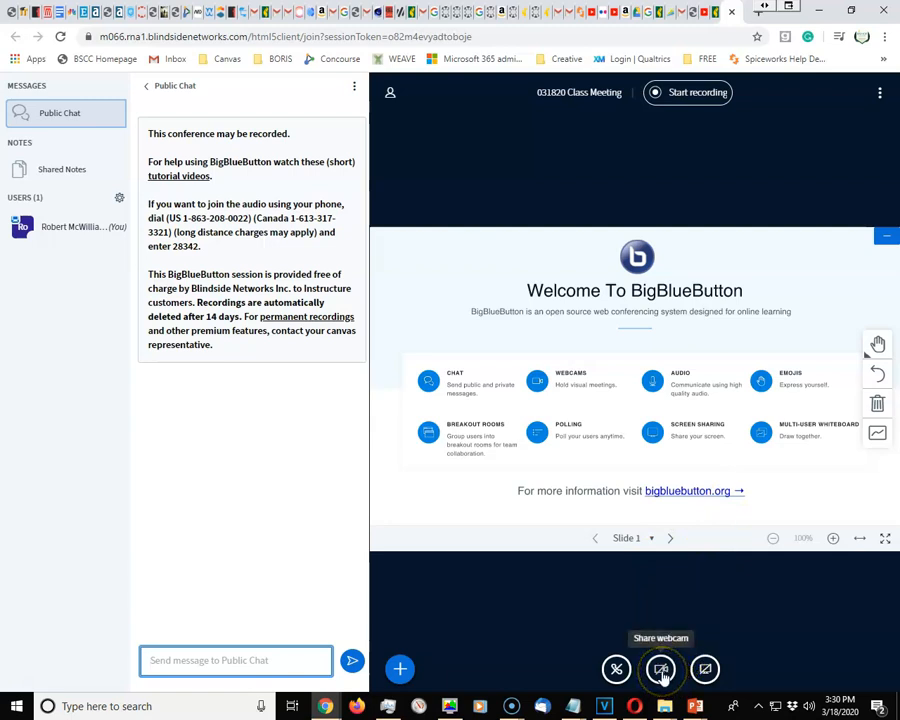
- Share the webcam so the presenter's live video broadcasts to the meeting
left_click(660, 668)
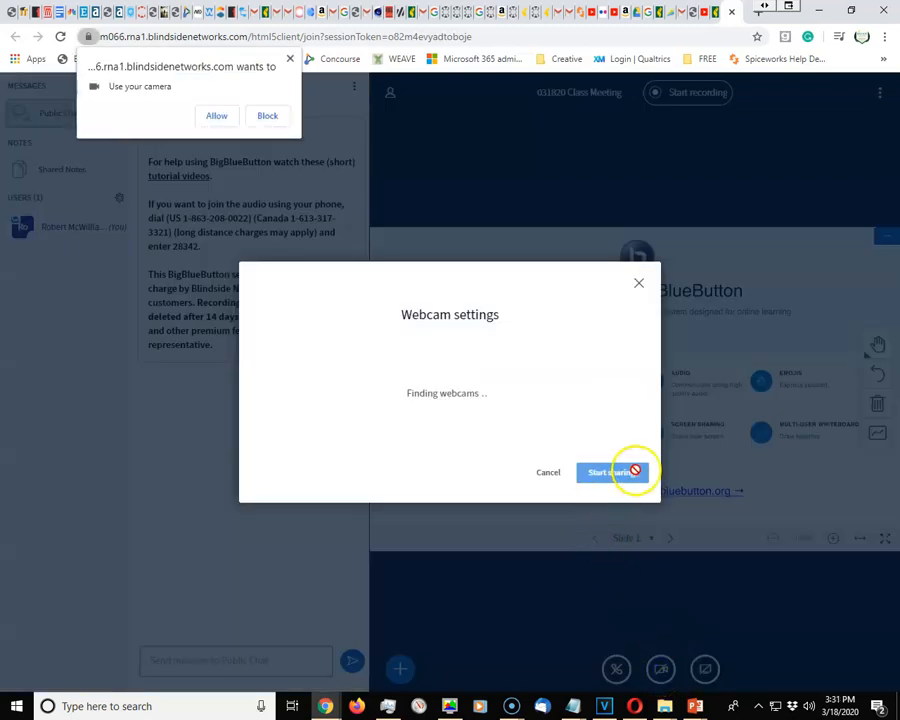
mouse_move(304, 172)
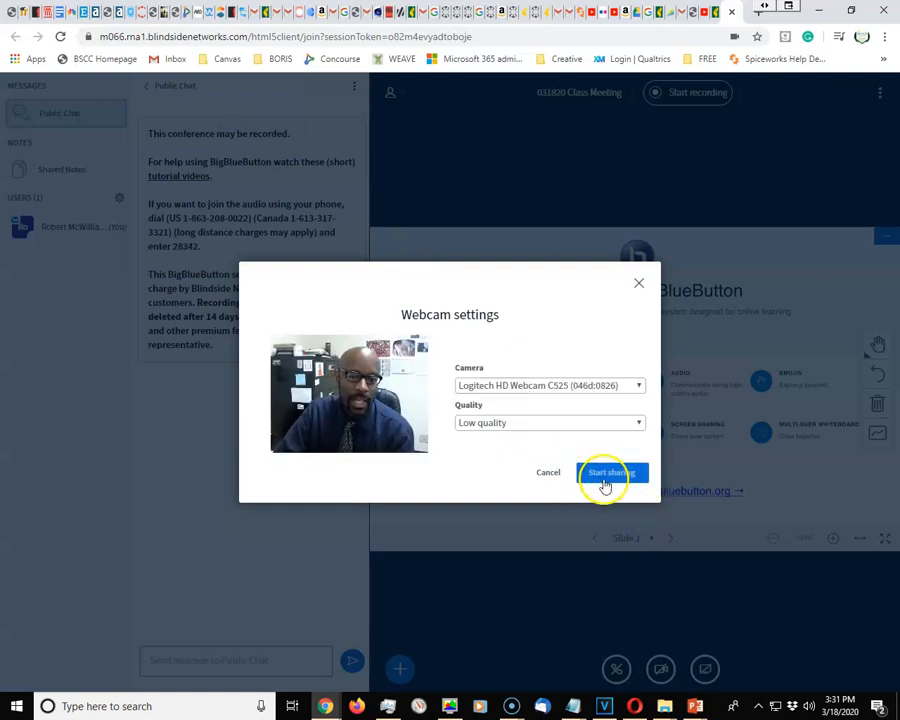
left_click(610, 472)
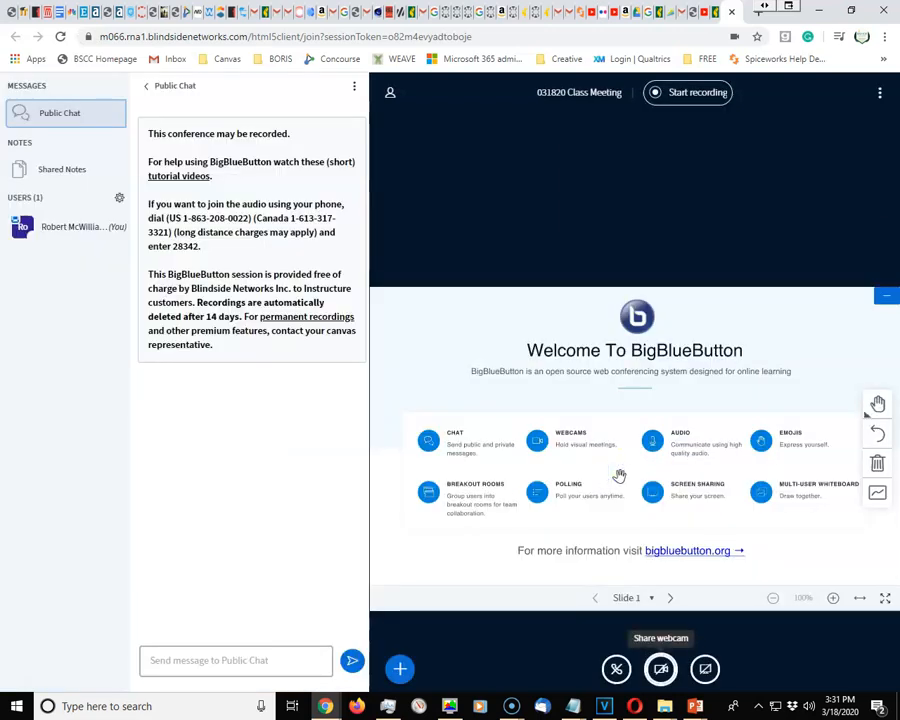
left_click(660, 668)
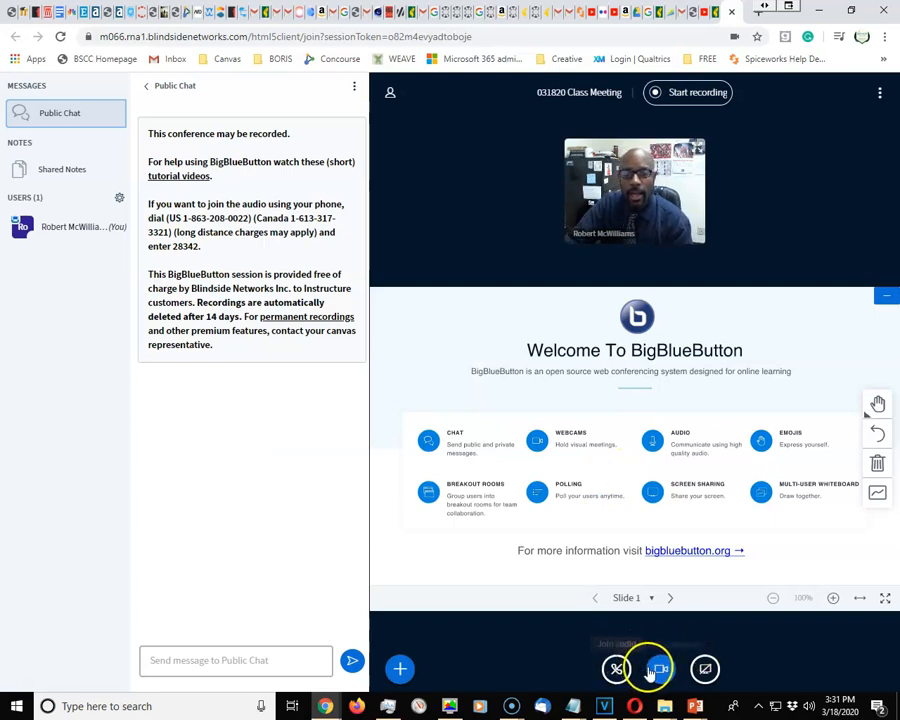
mouse_move(704, 668)
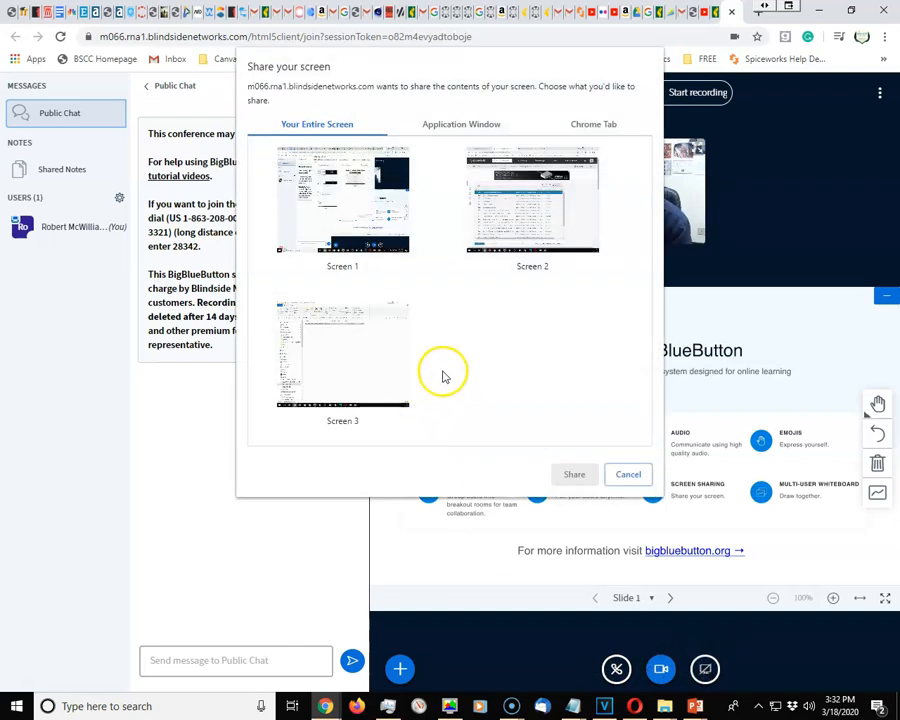
mouse_move(496, 356)
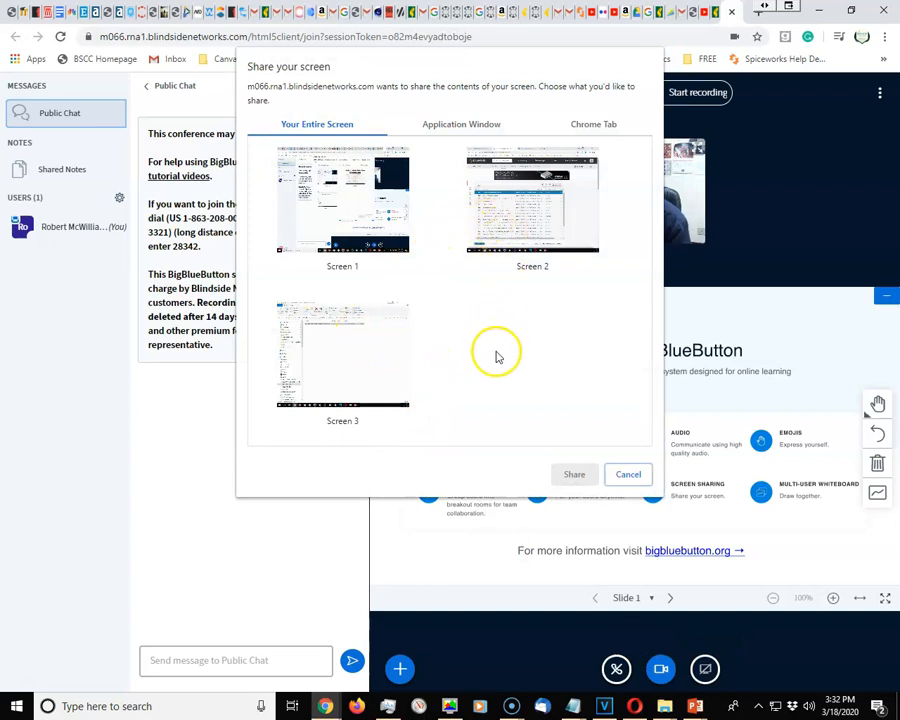
mouse_move(340, 216)
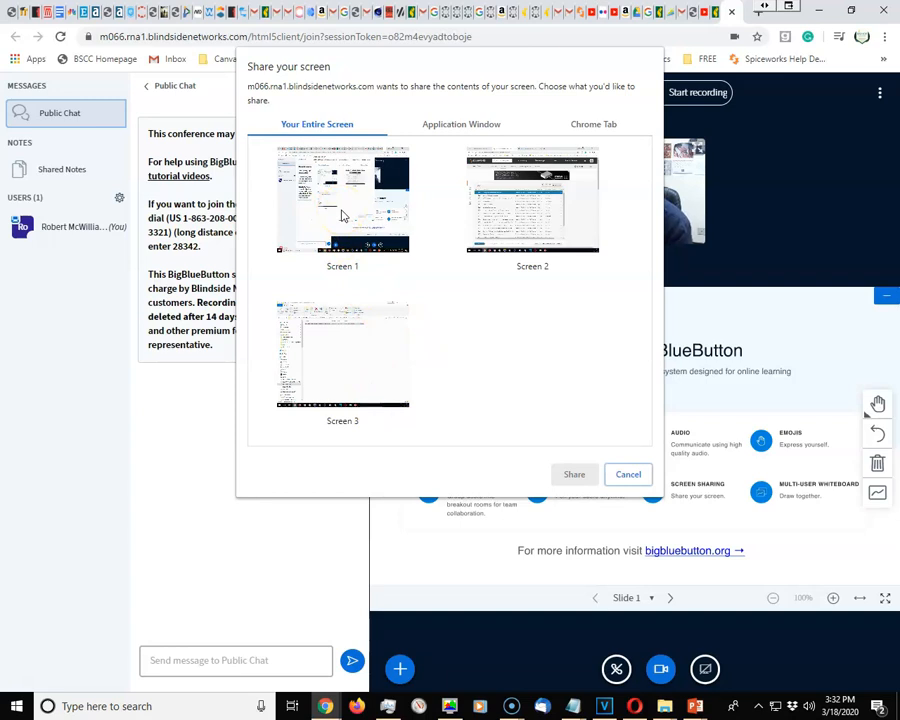
- Share Screen 1 under Your Entire Screen with the meeting participants
left_click(342, 200)
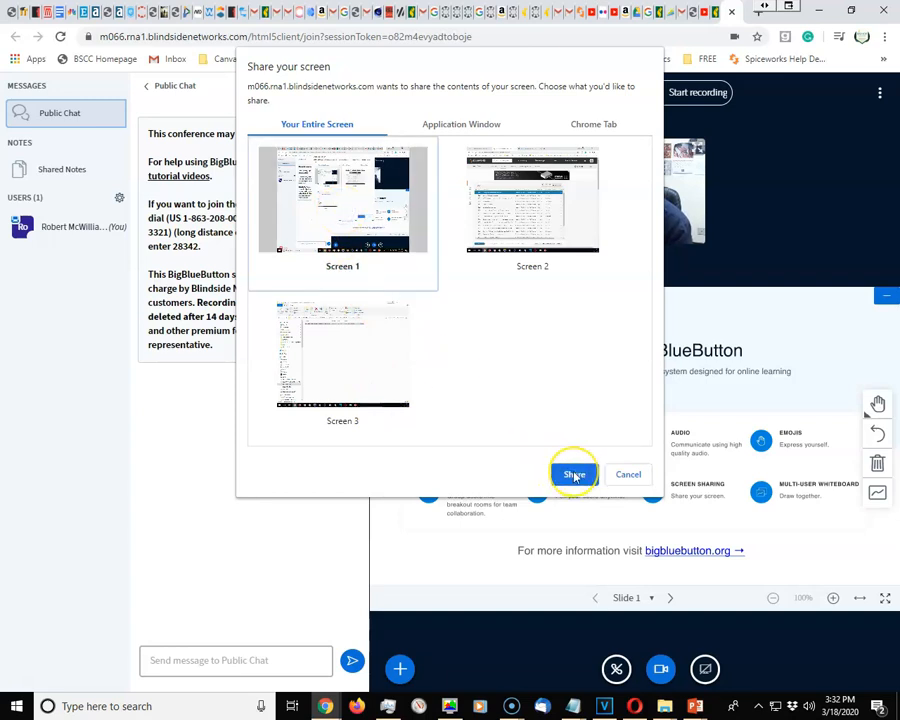
left_click(572, 474)
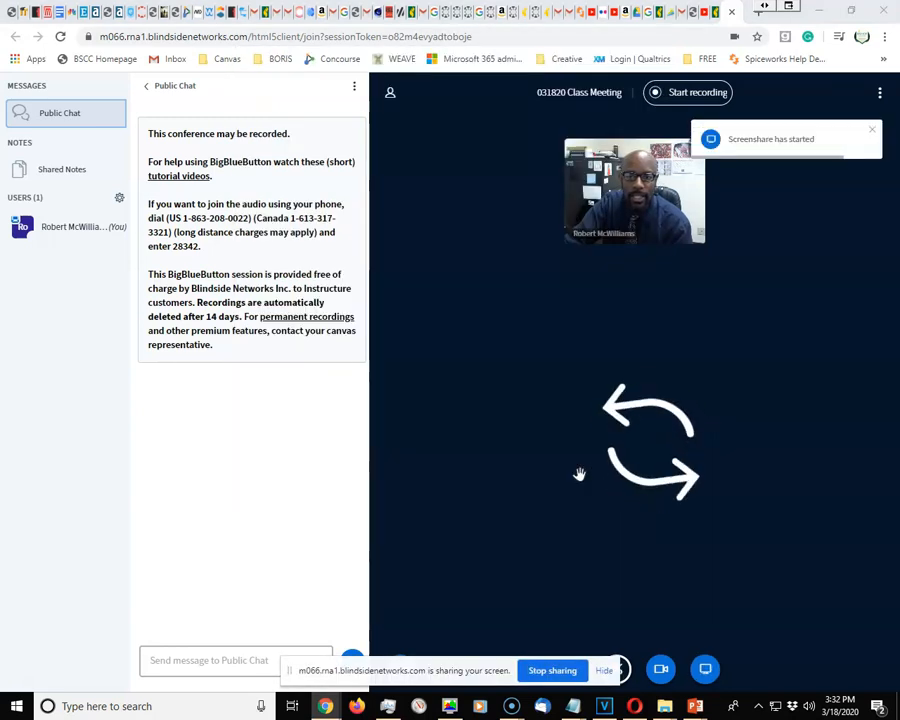
mouse_move(808, 536)
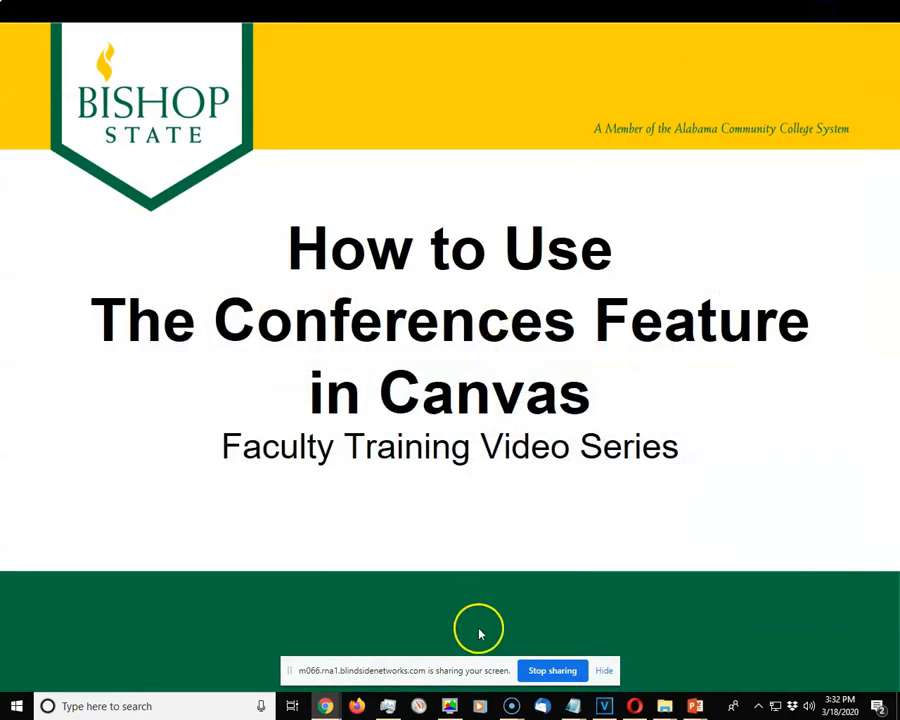
mouse_move(604, 538)
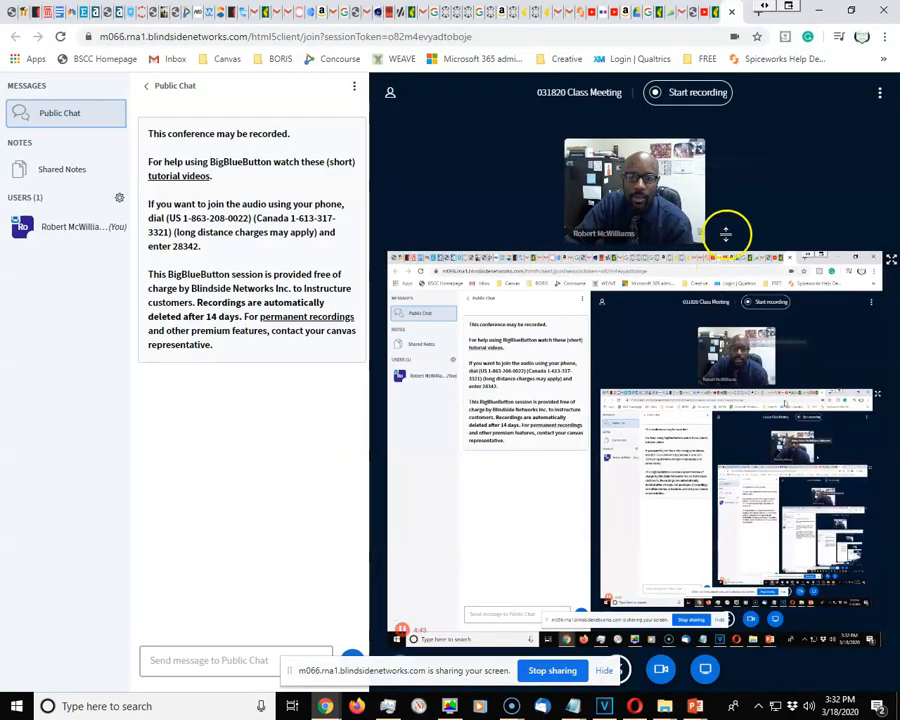
mouse_move(652, 362)
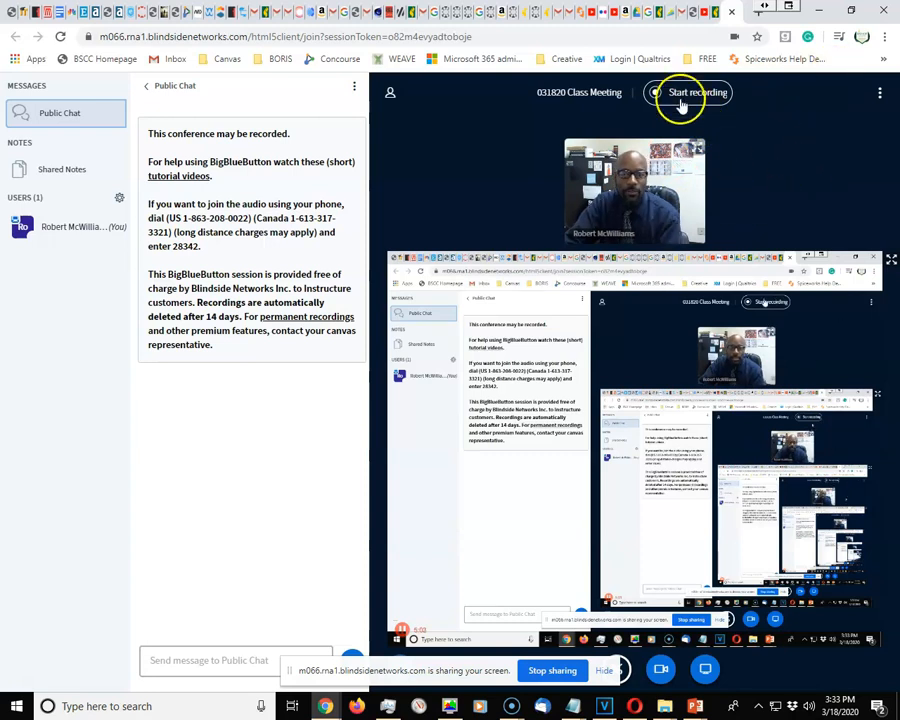
mouse_move(728, 120)
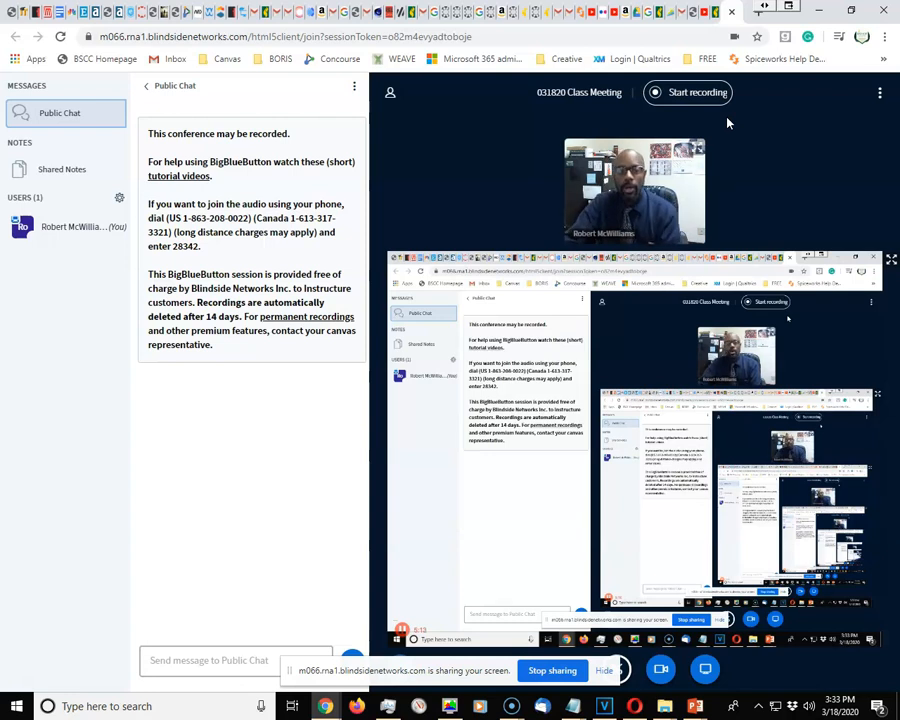
mouse_move(862, 198)
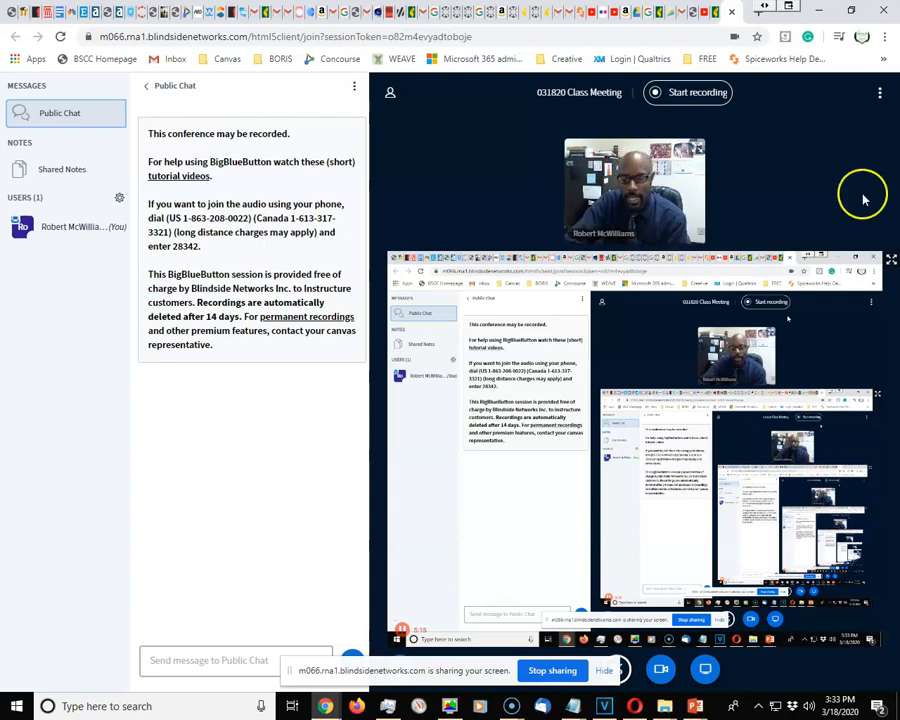